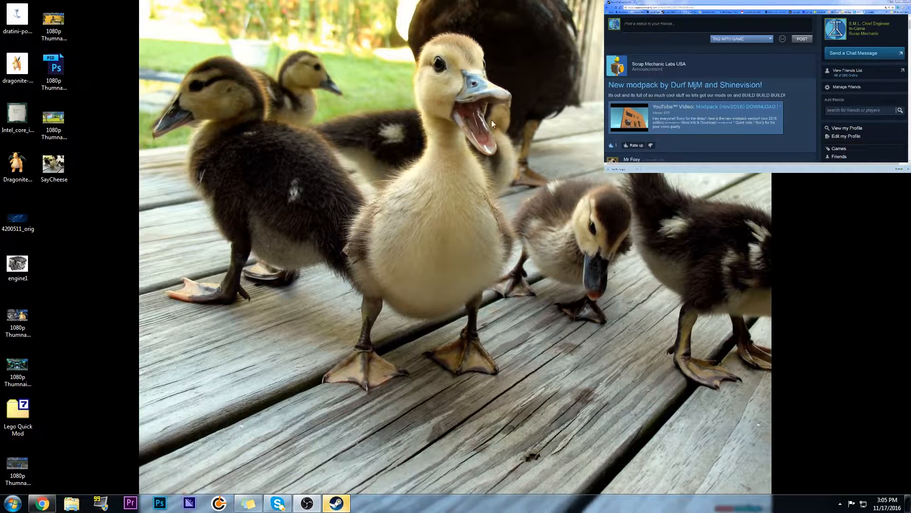
mouse_move(457, 120)
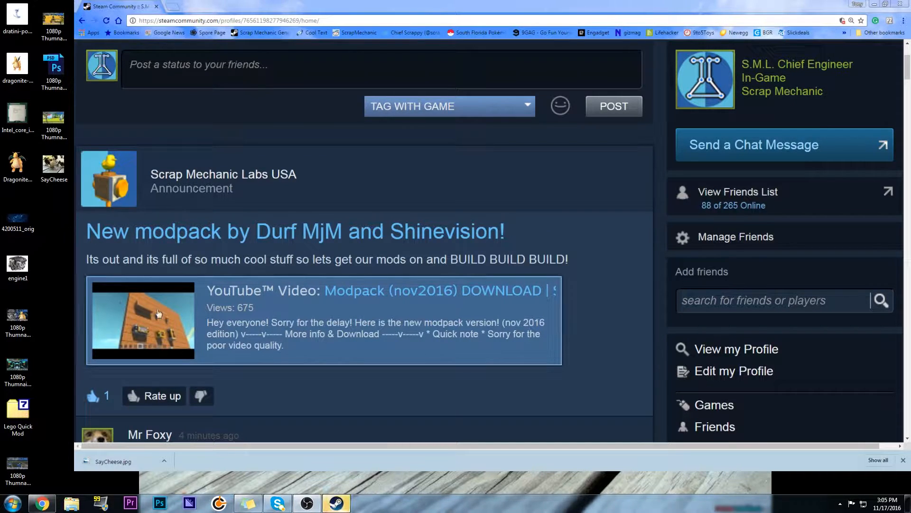
Play the embedded Modpack (nov2016) DOWNLOAD video and open it on its YouTube page.
click(142, 320)
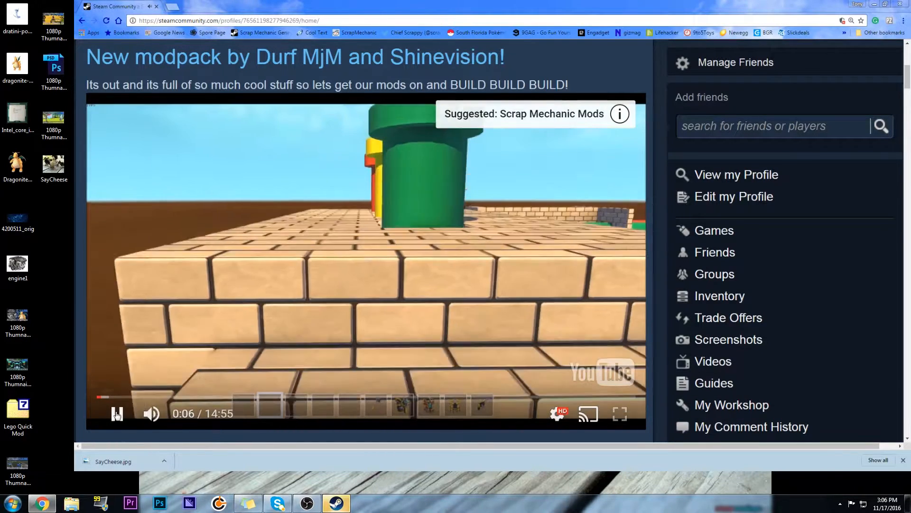
click(117, 414)
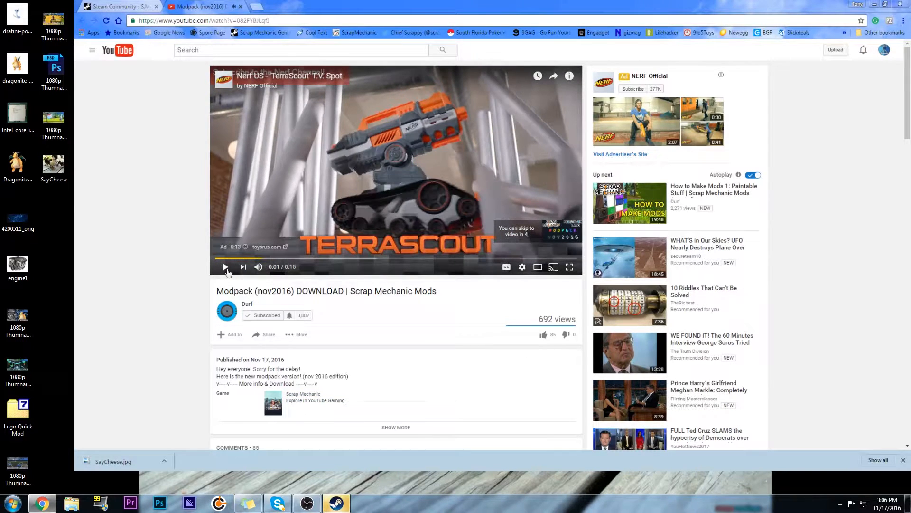
mouse_move(394, 213)
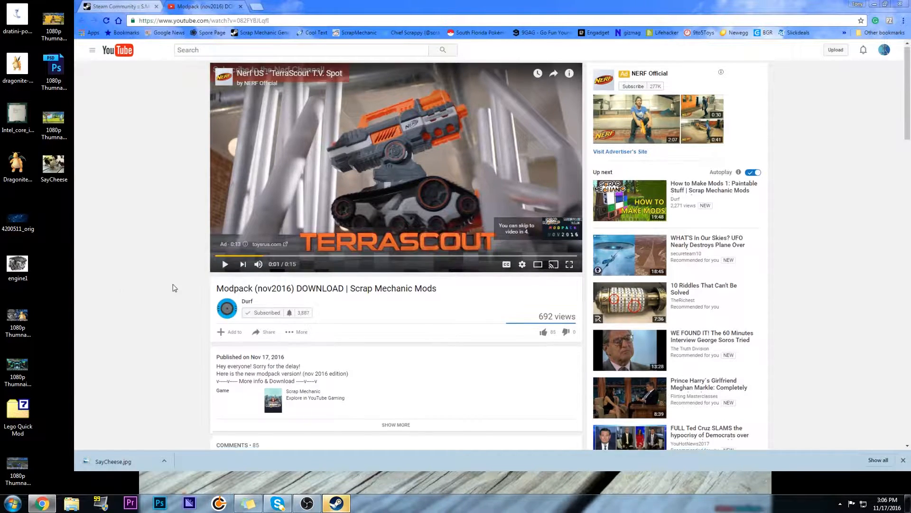
Expand the video description to reveal install instructions and the direct download link.
scroll(down, 3)
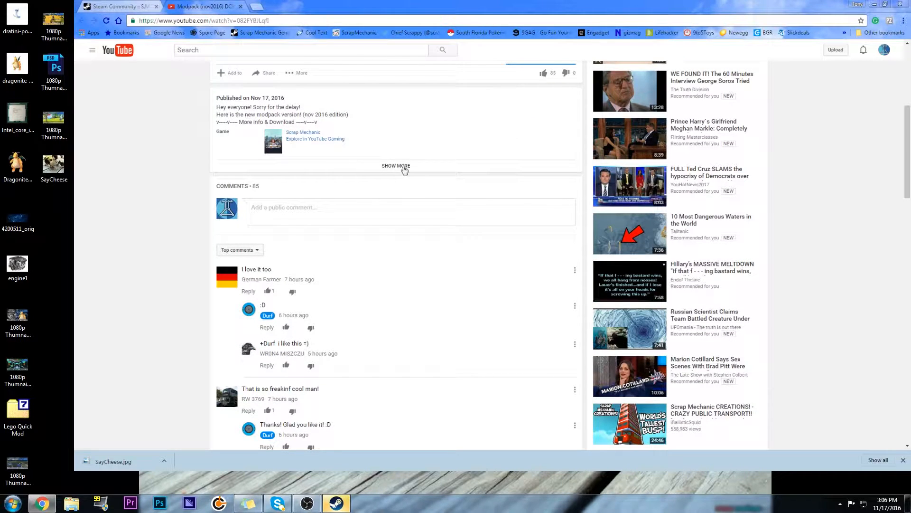
click(396, 165)
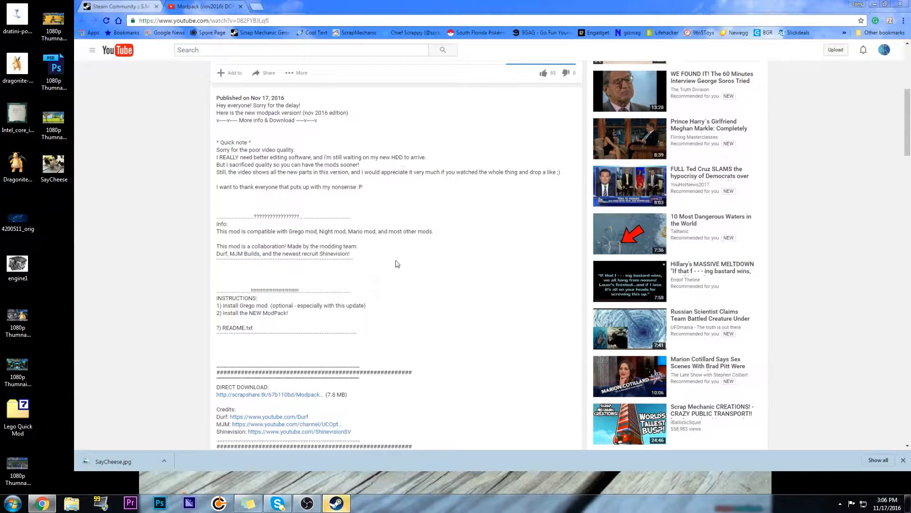
scroll(down, 3)
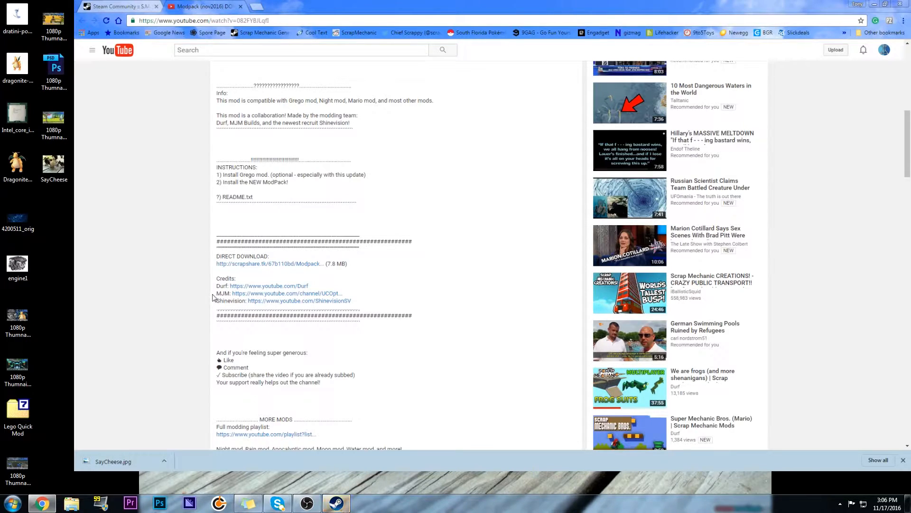
mouse_move(272, 268)
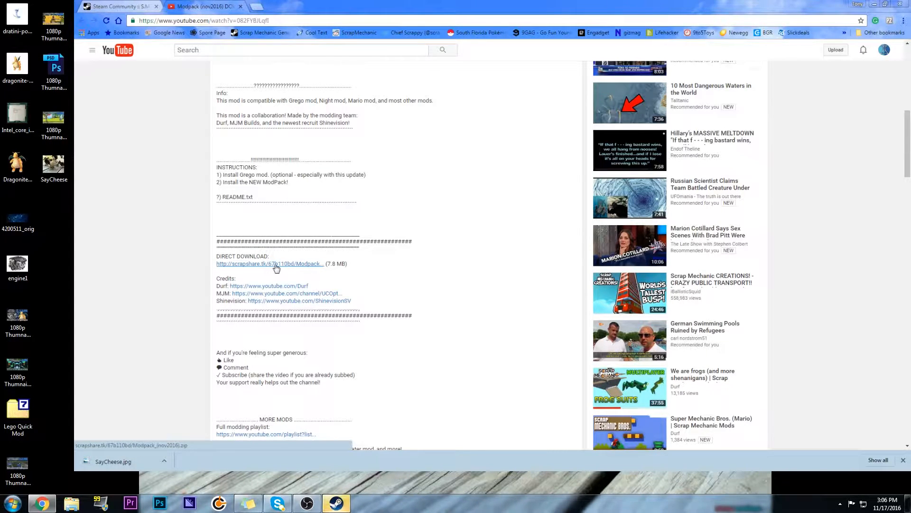
Download the Modpack (nov2016) zip from the direct link and show it in Downloads.
click(270, 264)
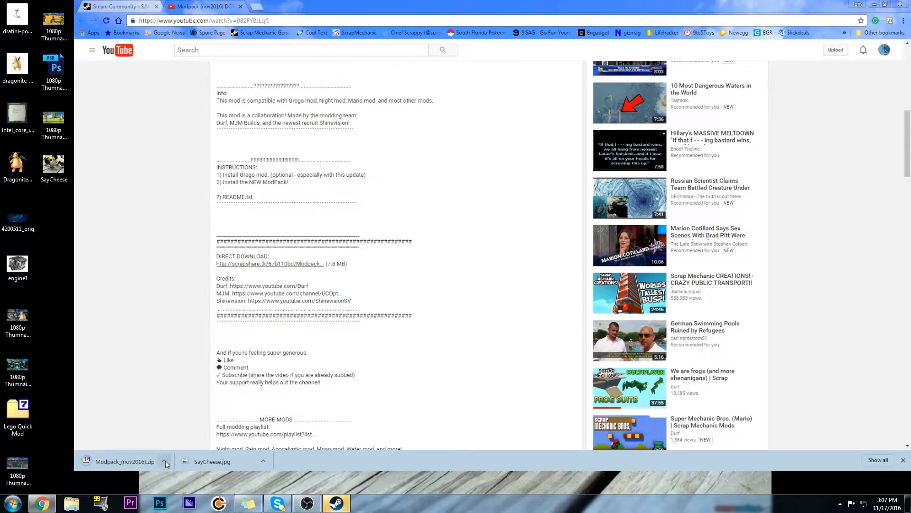
click(165, 462)
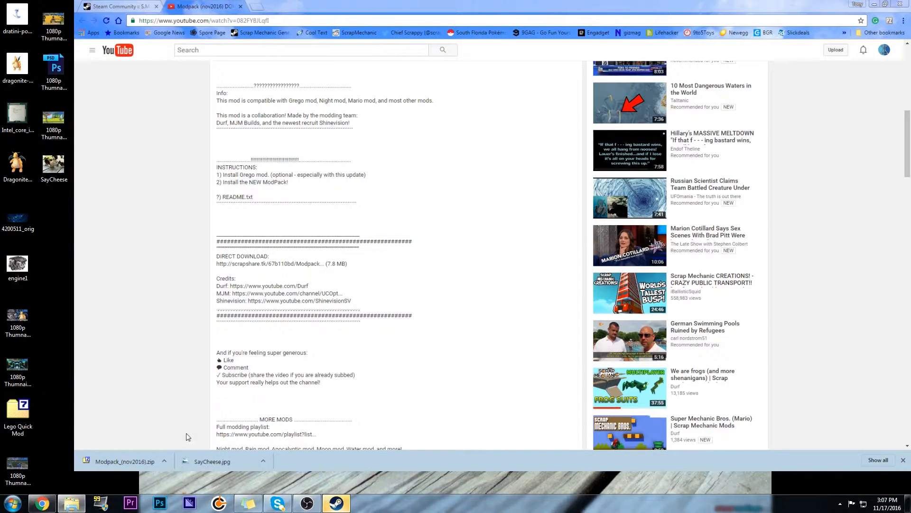
click(124, 461)
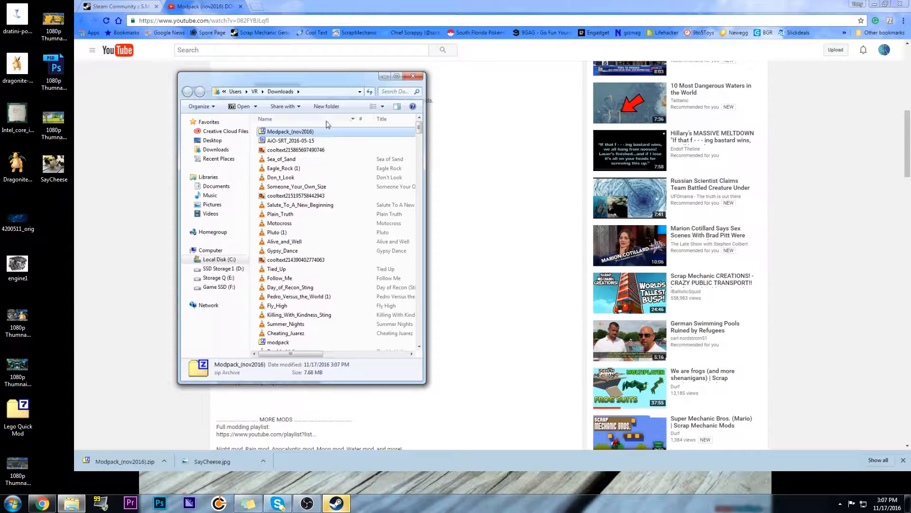
mouse_move(282, 135)
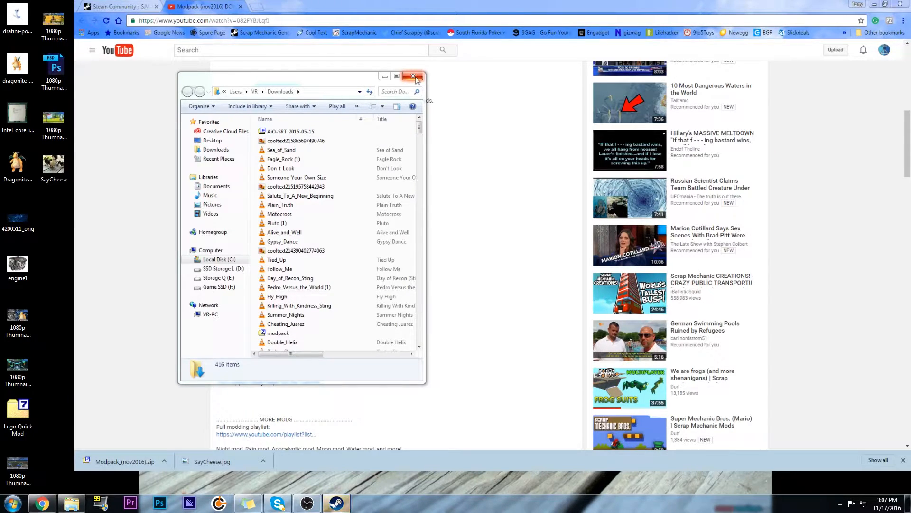
Close the Downloads folder window after moving the modpack zip out.
click(414, 76)
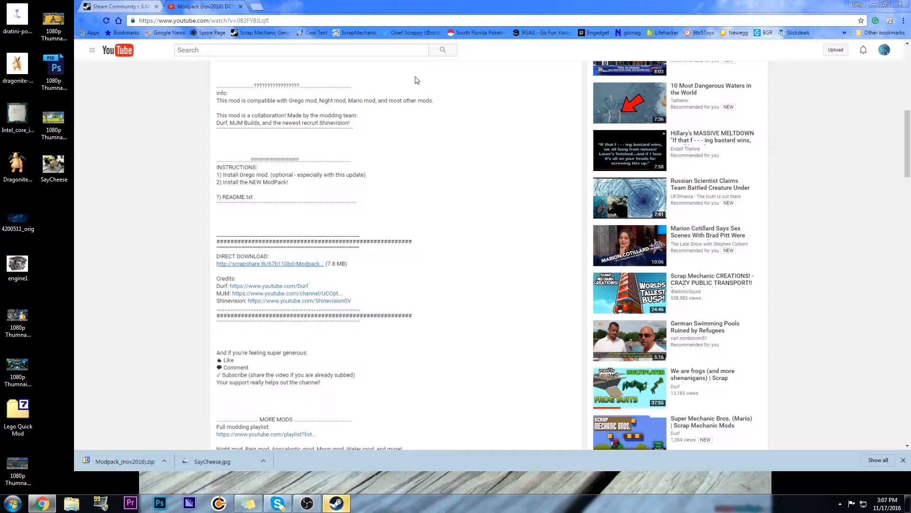
mouse_move(346, 297)
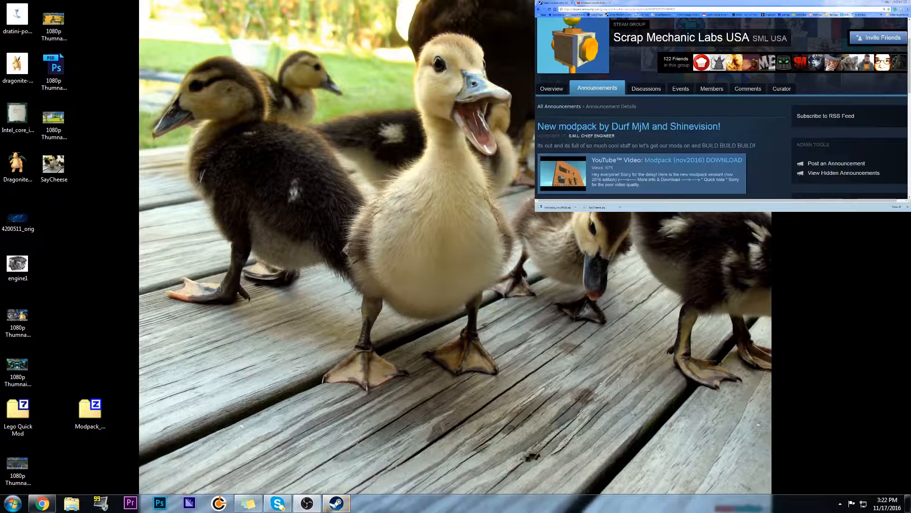
mouse_move(314, 346)
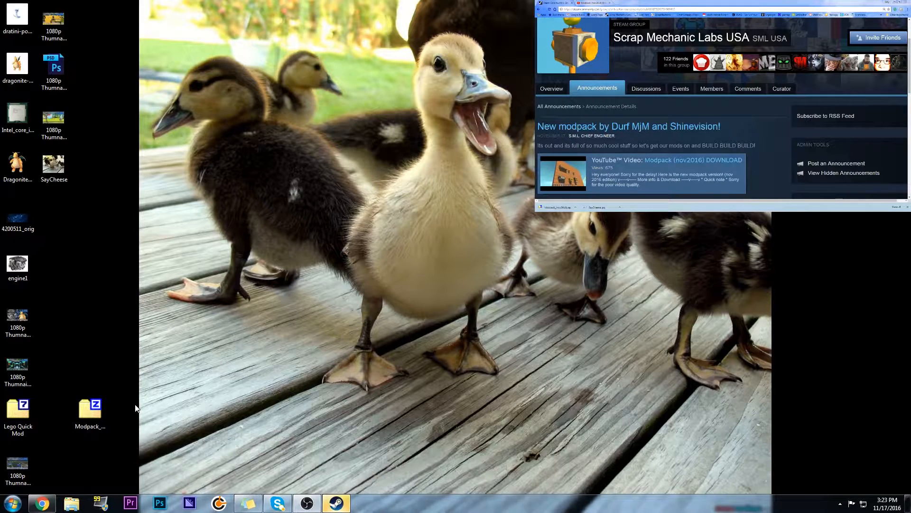
Bring the Chrome window with the Scrap Mechanic Labs USA announcement forward.
click(90, 409)
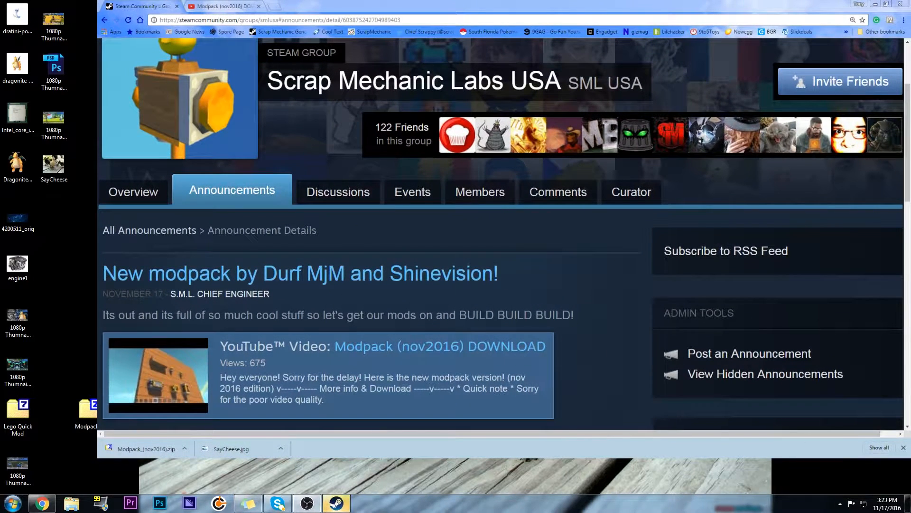
mouse_move(596, 283)
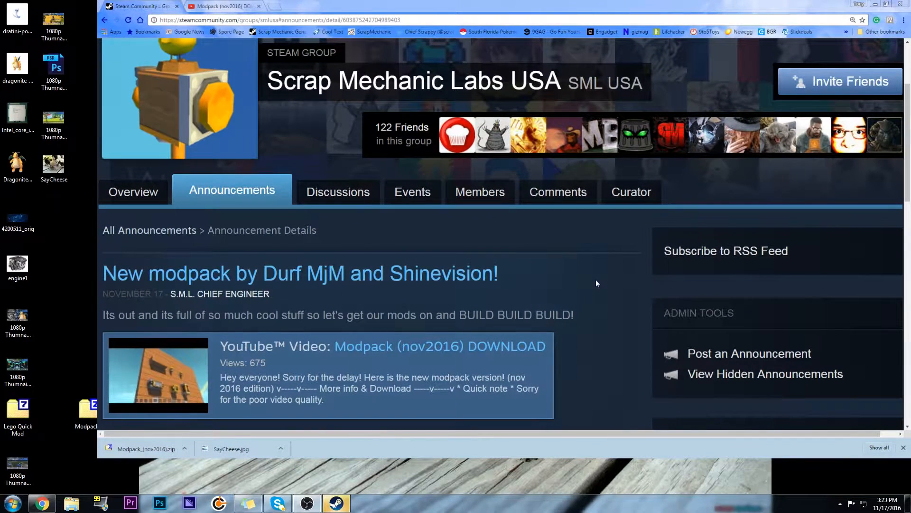
Scroll to the second embedded video and open the Grego mod video on YouTube.
scroll(down, 3)
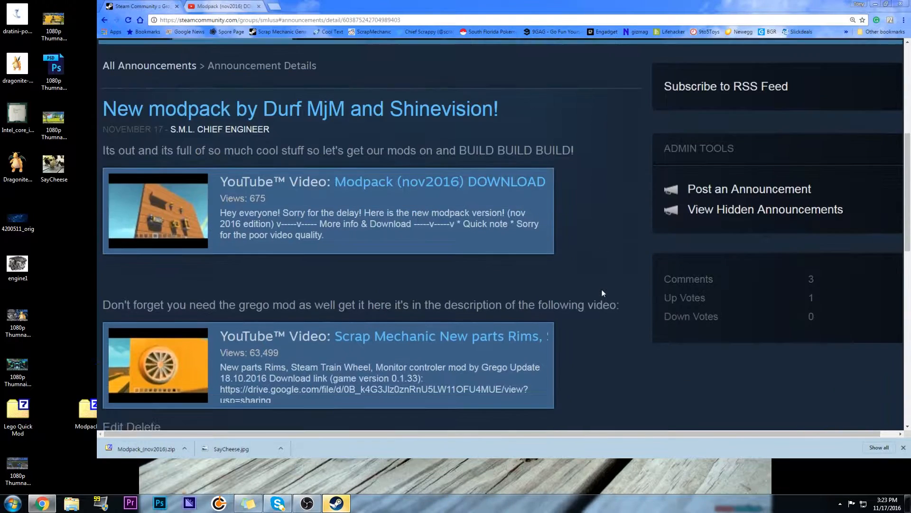
scroll(down, 3)
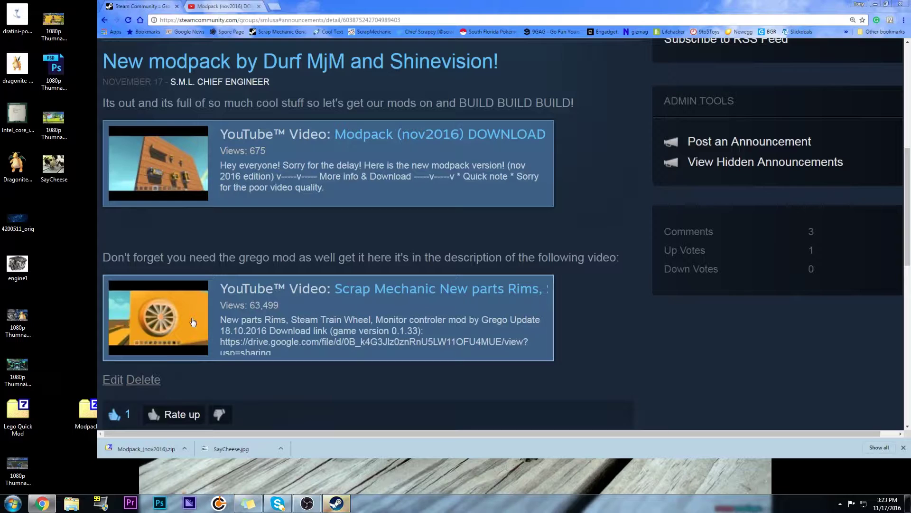
click(194, 322)
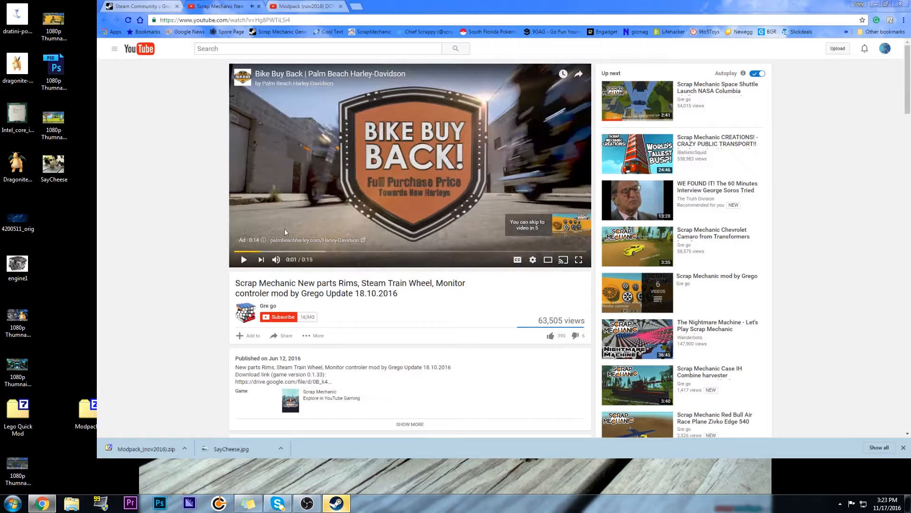
Expand the Grego video description and follow its Google Drive download link for version 0.1.33.
scroll(down, 3)
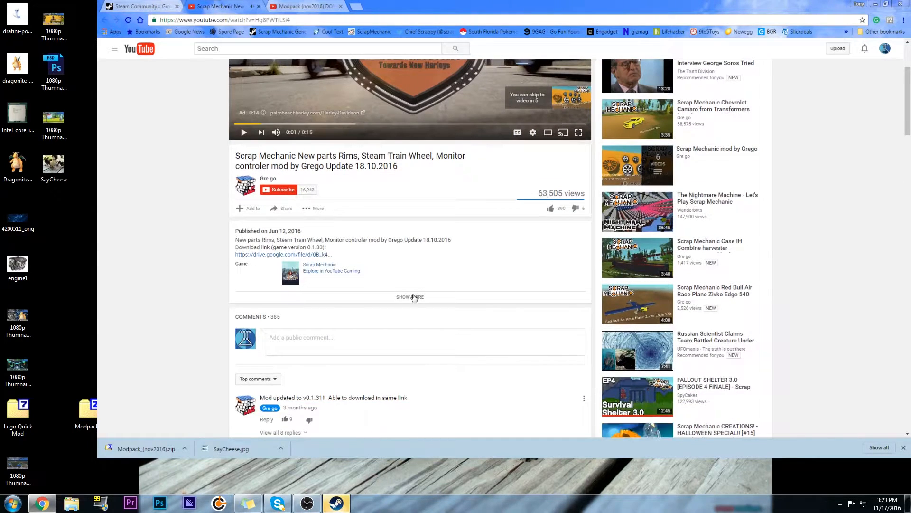
click(410, 297)
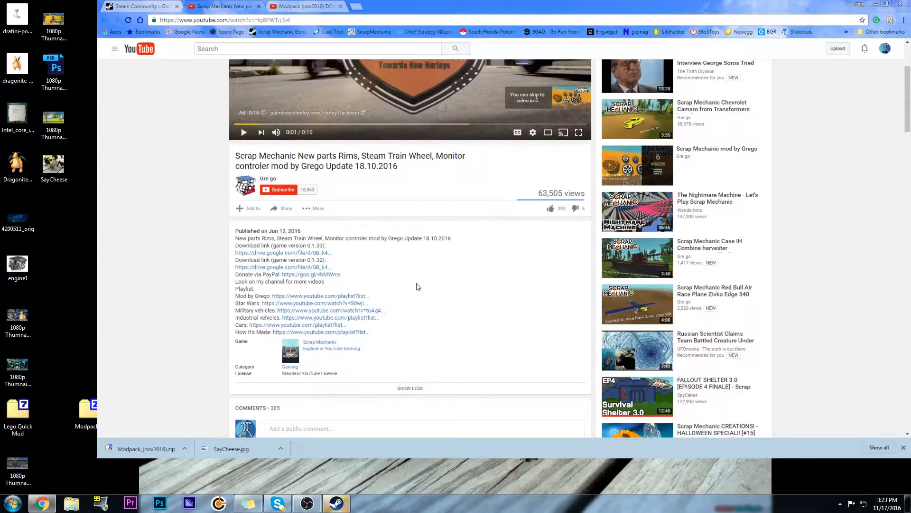
scroll(down, 3)
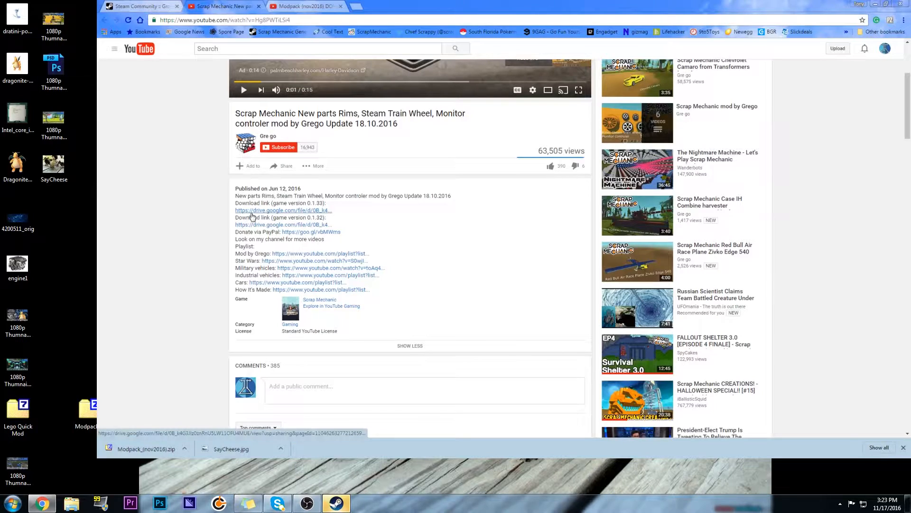
mouse_move(273, 215)
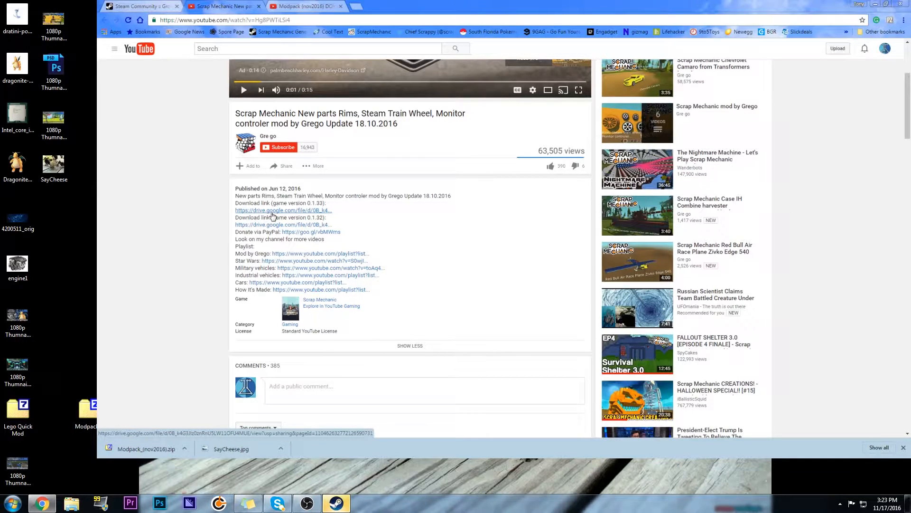
mouse_move(299, 216)
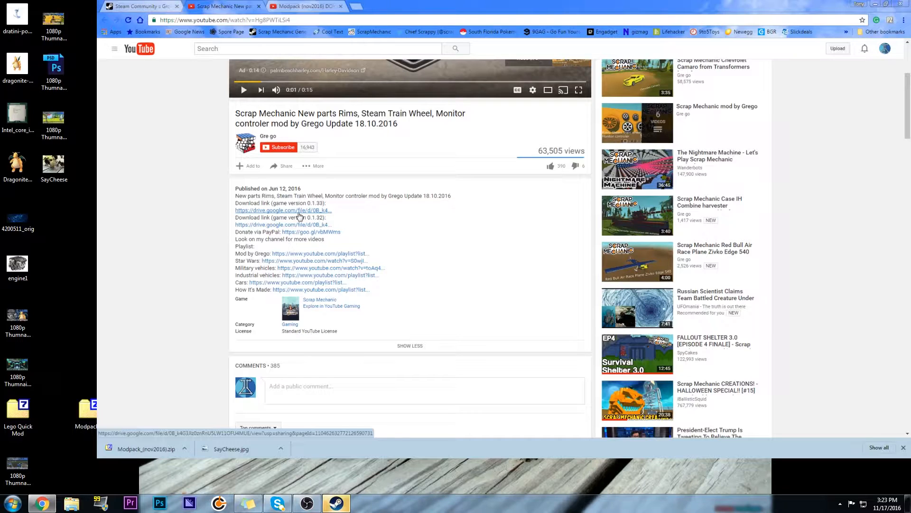
mouse_move(302, 213)
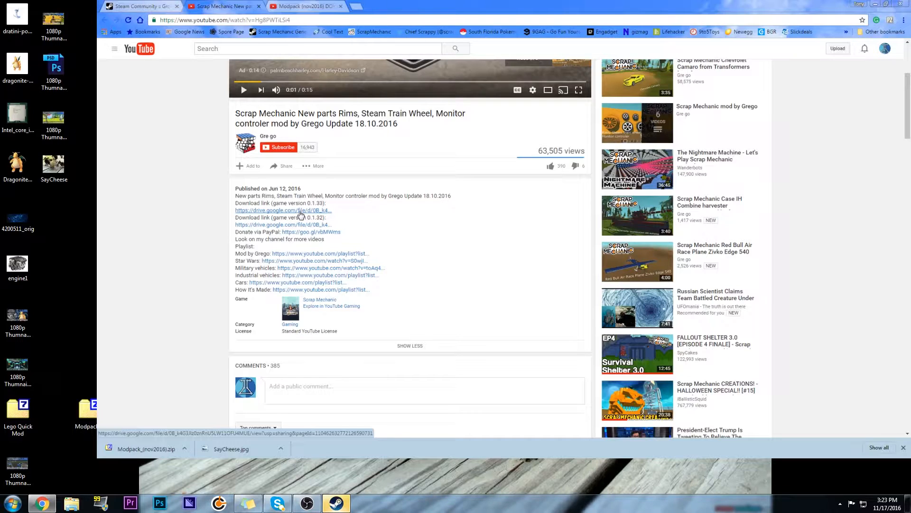
click(283, 210)
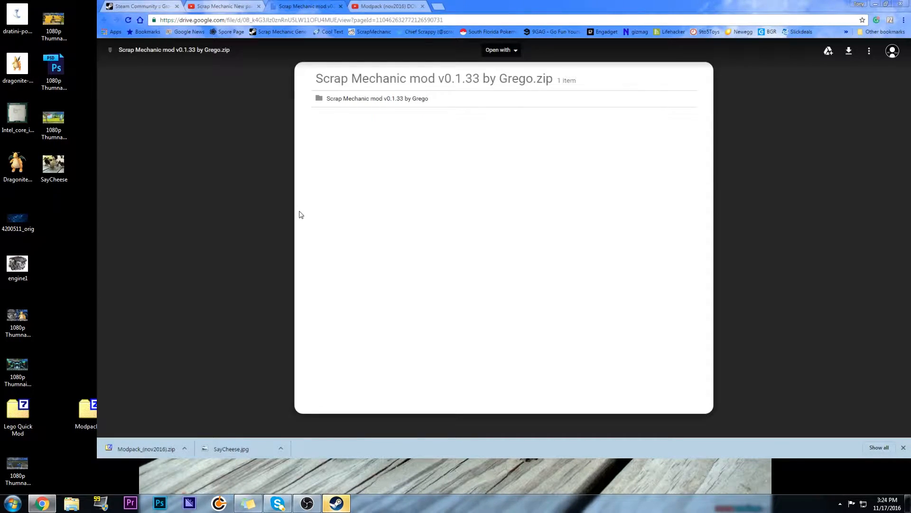
mouse_move(596, 139)
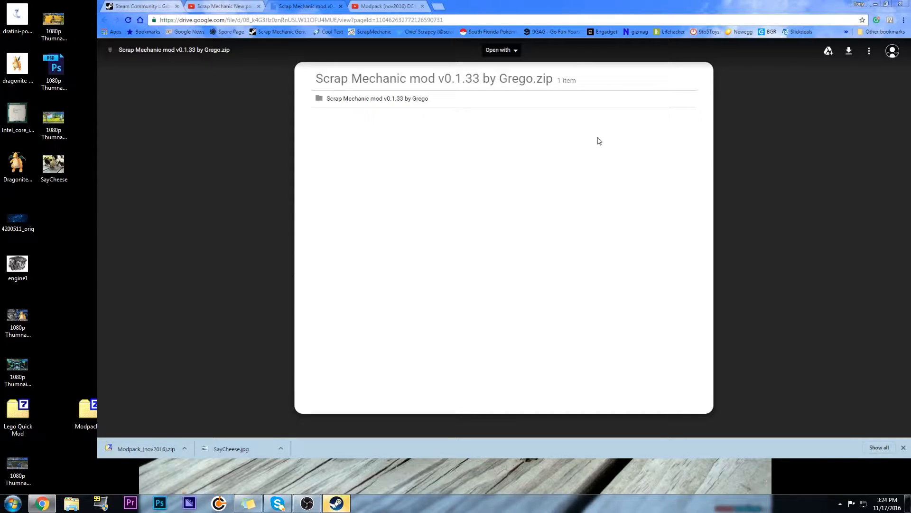
mouse_move(770, 70)
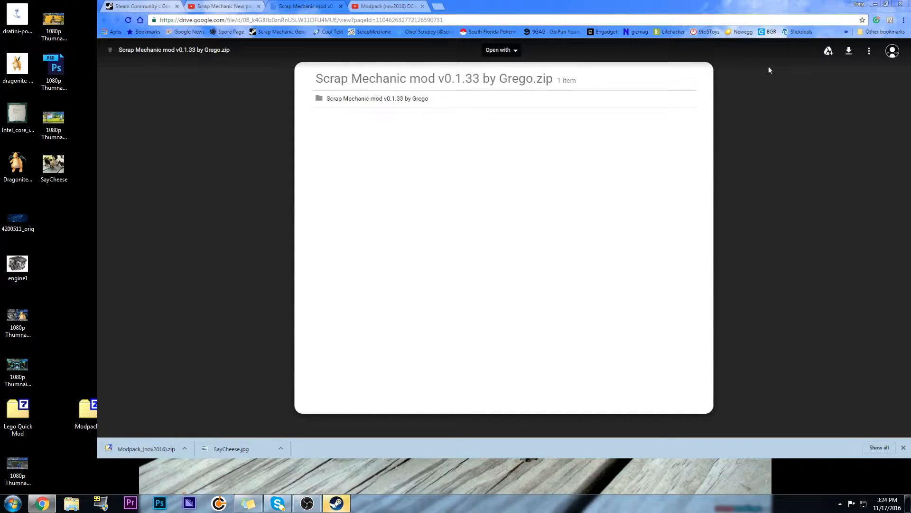
mouse_move(849, 51)
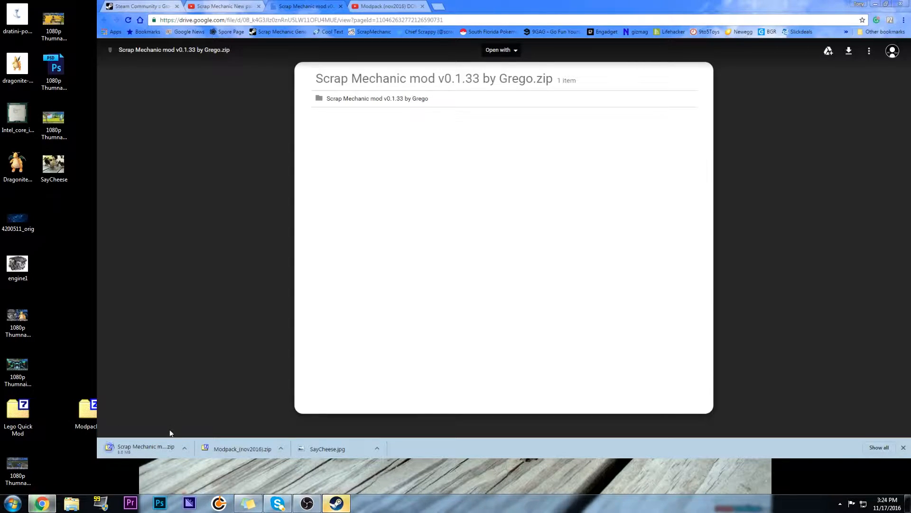
mouse_move(158, 446)
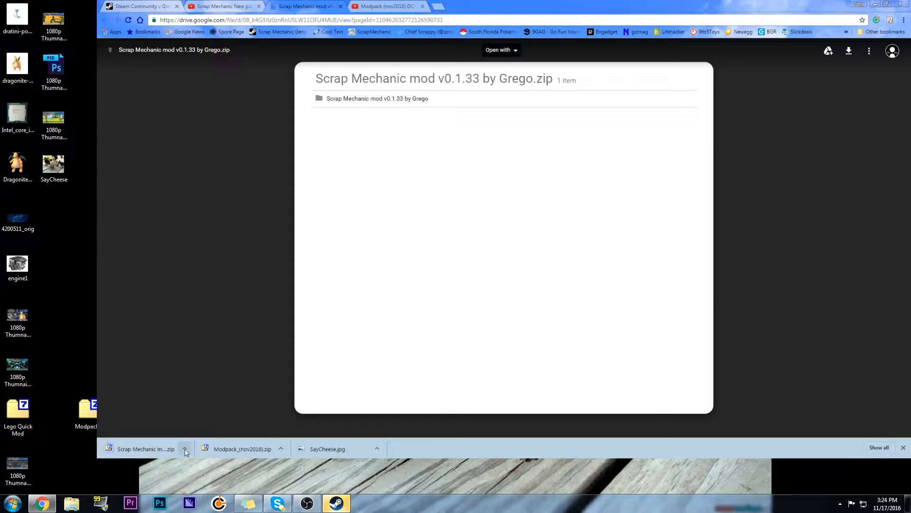
Open the download options for the Scrap Mechanic mod v0.1.33 by Grego zip.
click(184, 448)
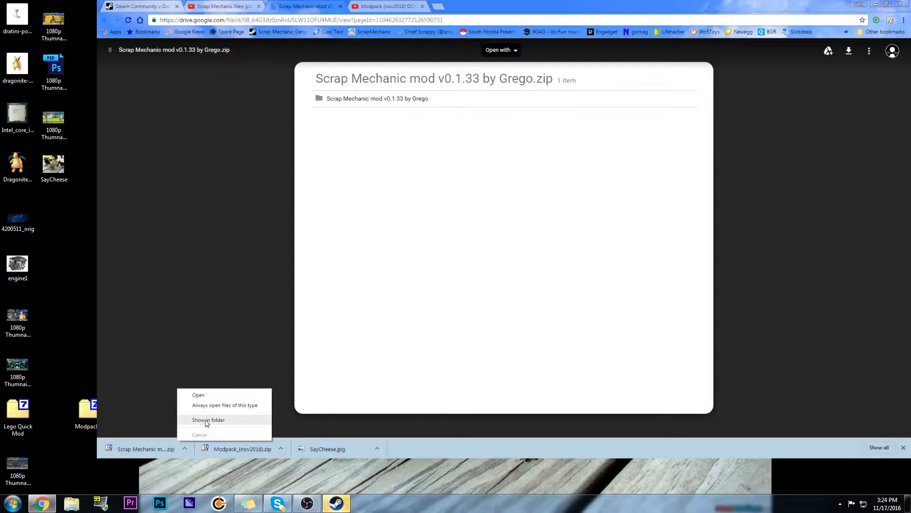
Show the Grego zip in its folder and move it onto the desktop beside the Modpack zip.
click(209, 419)
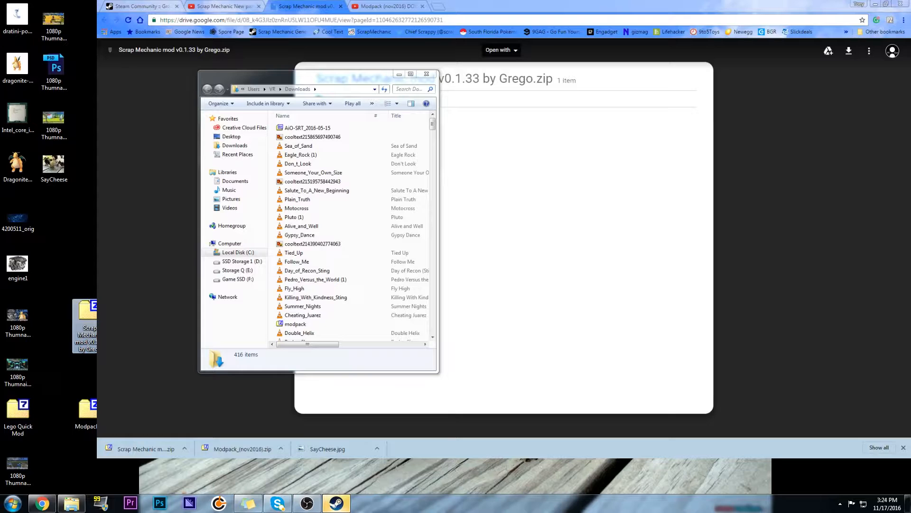
drag(348, 77, 389, 69)
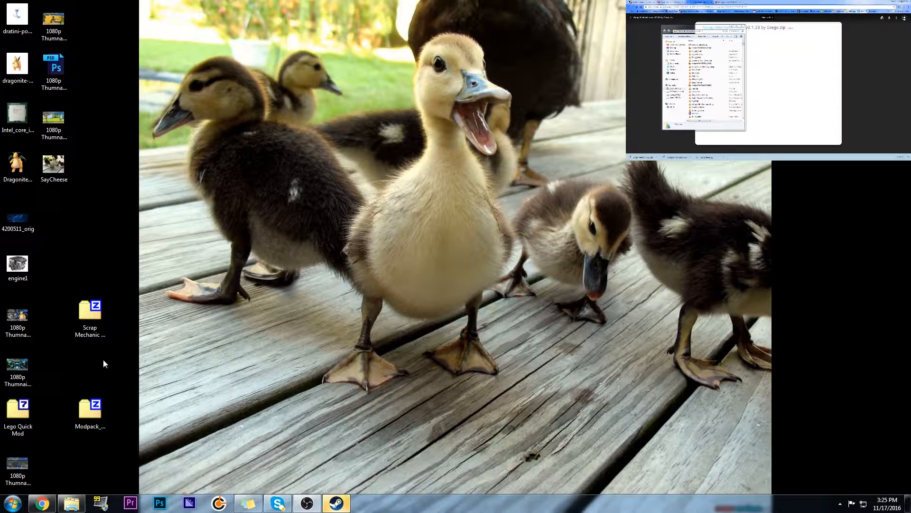
click(89, 414)
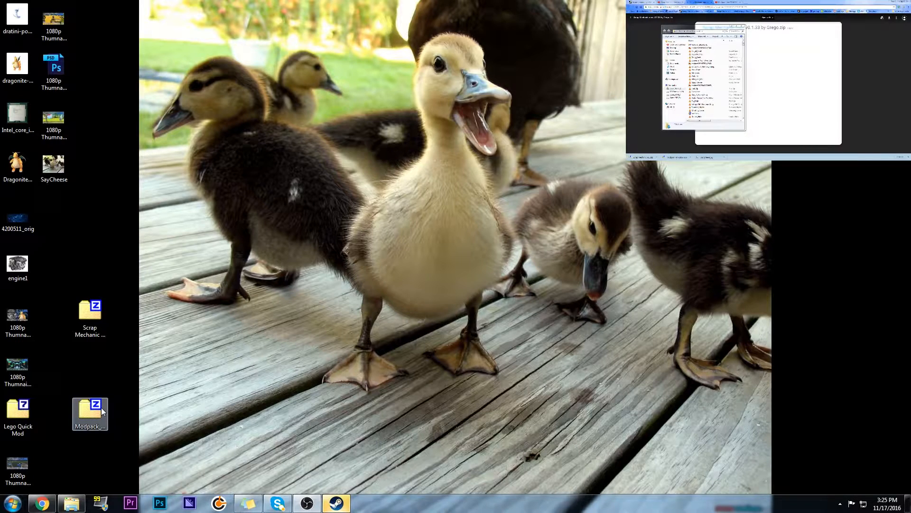
mouse_move(119, 396)
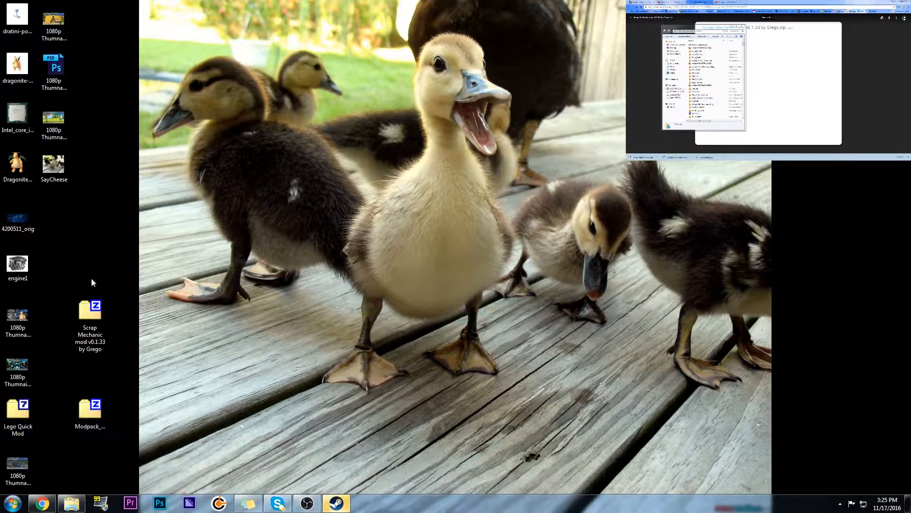
click(90, 321)
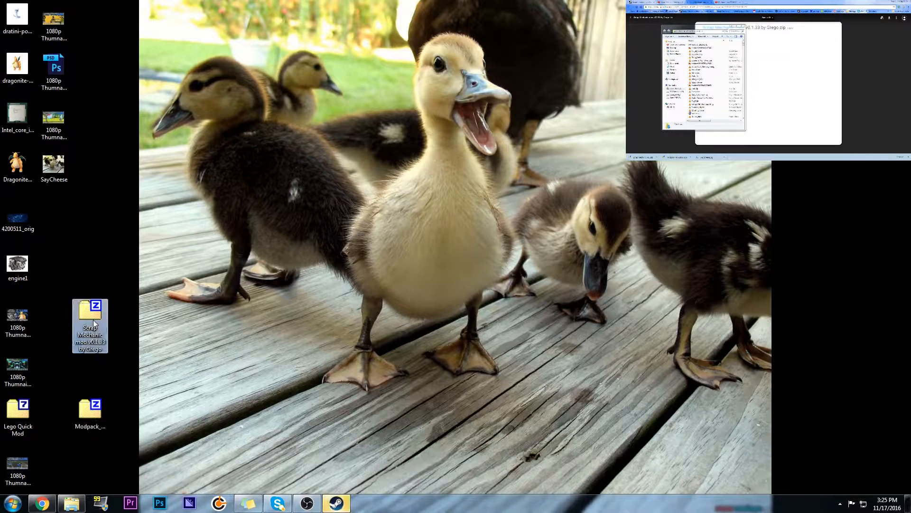
click(90, 411)
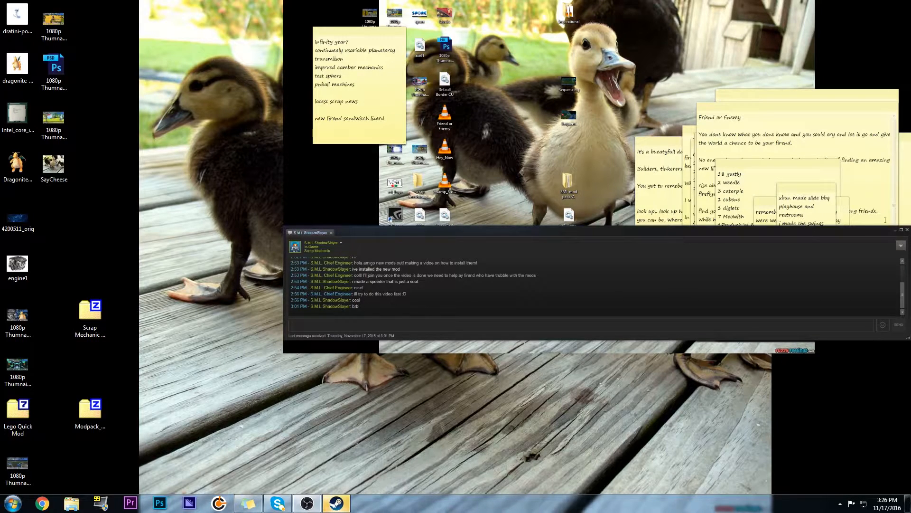
mouse_move(728, 254)
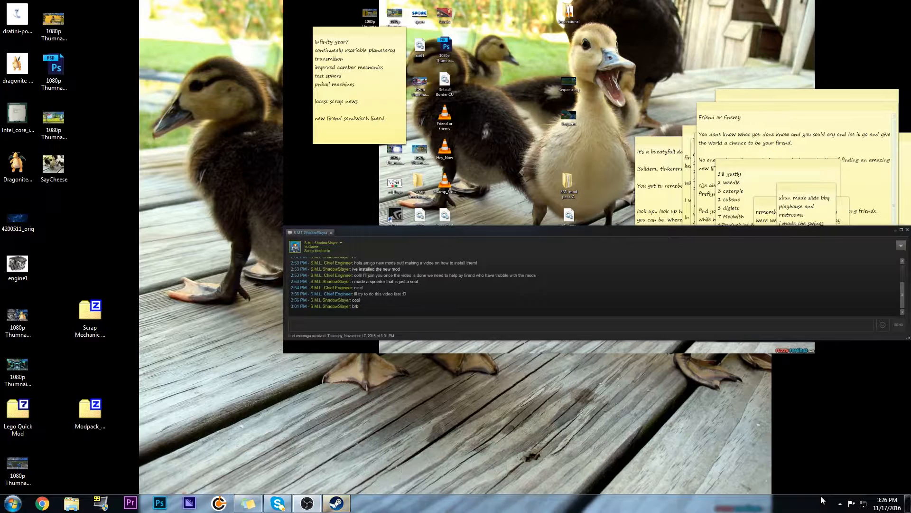
Open the Steam Library from the system tray Steam icon, landing on the Scrap Mechanic page.
click(837, 503)
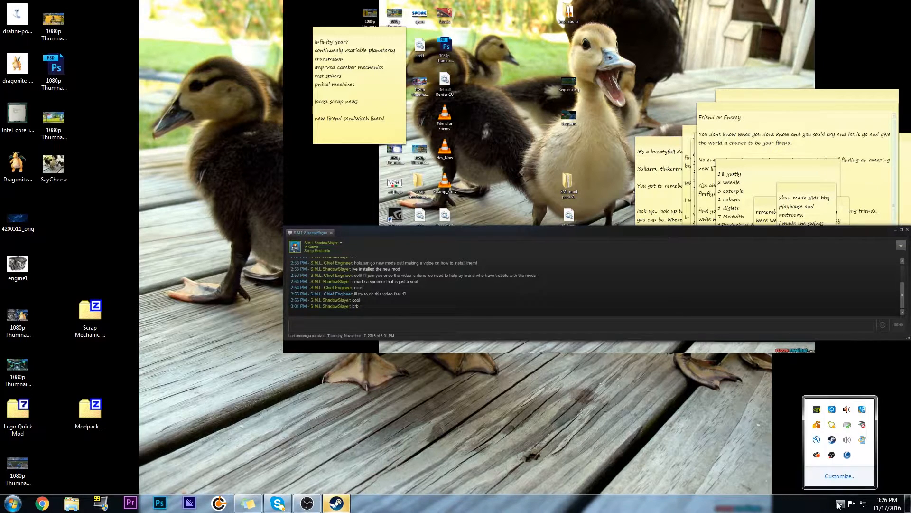
mouse_move(742, 355)
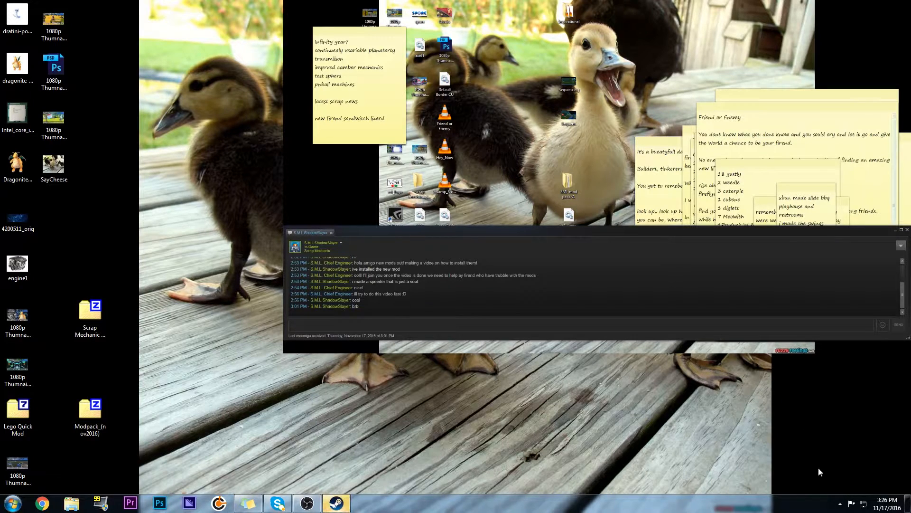
click(838, 504)
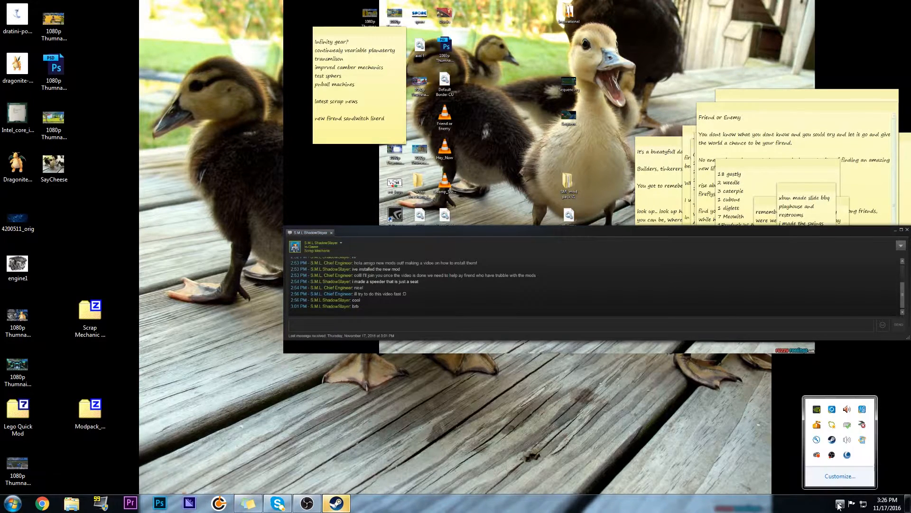
mouse_move(831, 440)
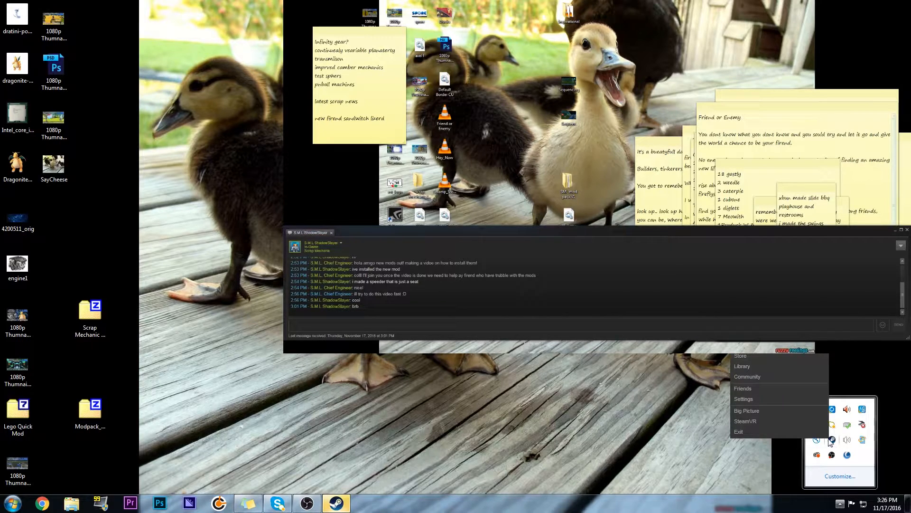
click(742, 367)
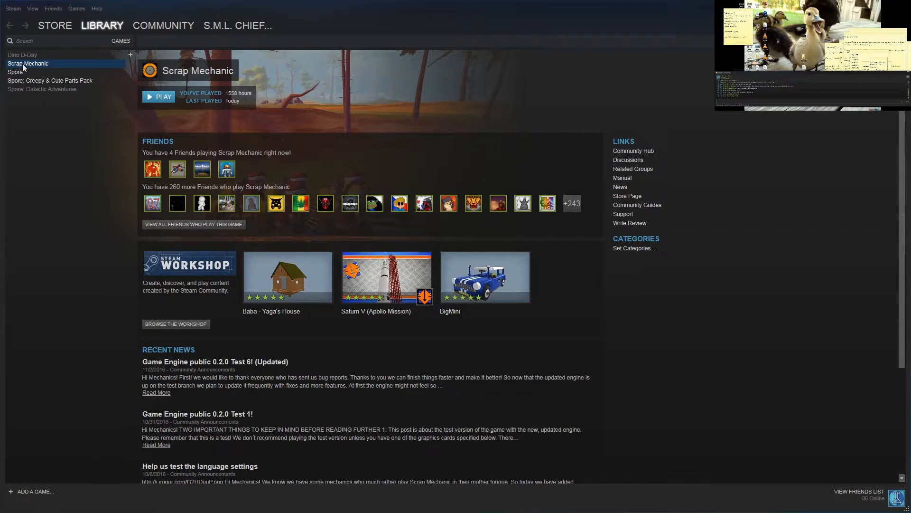
Verify integrity of Scrap Mechanic's game cache via Properties > Local Files, then dismiss the 39-file result.
right_click(28, 63)
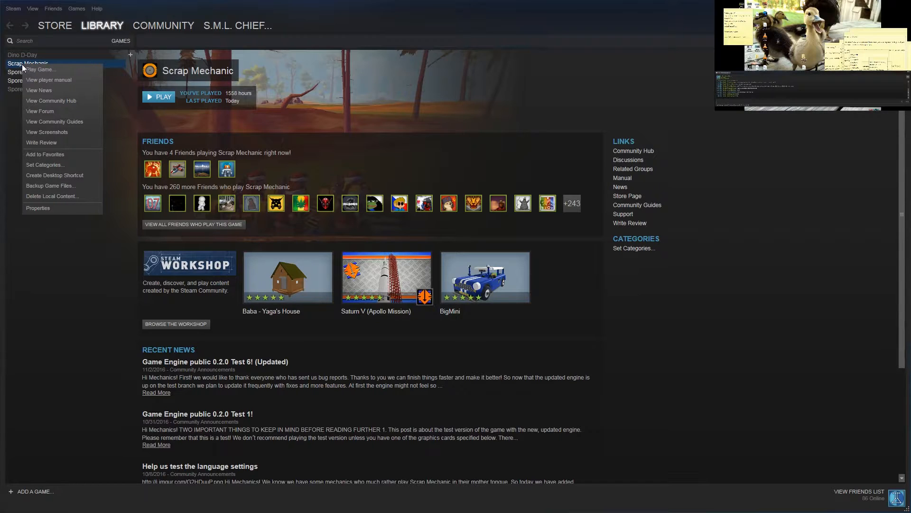
click(46, 214)
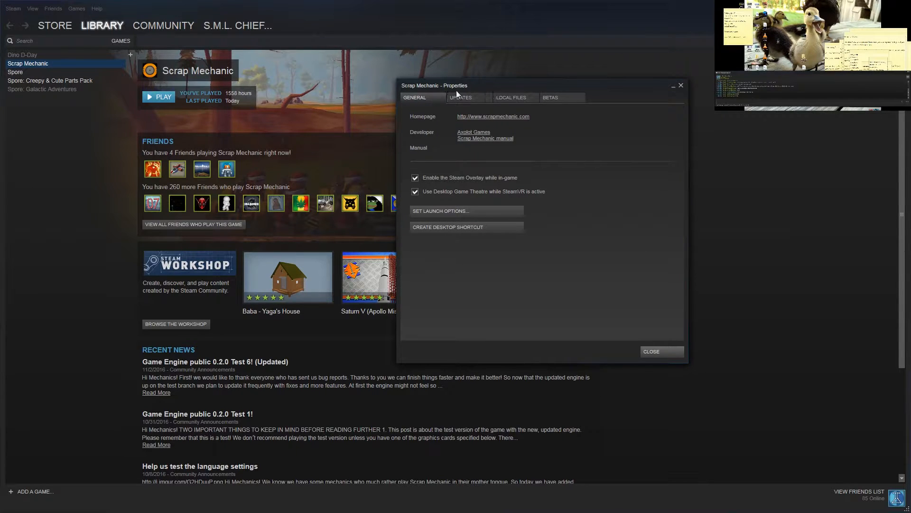
click(510, 97)
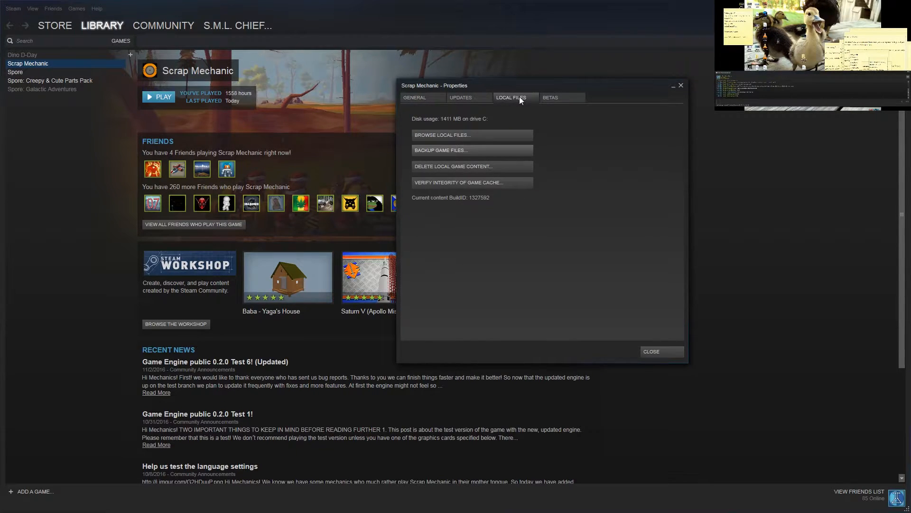
click(472, 183)
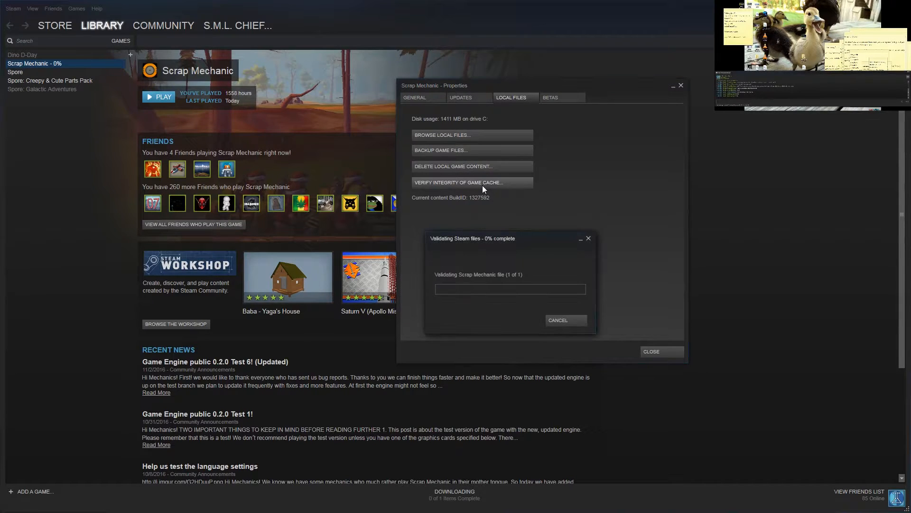
mouse_move(661, 199)
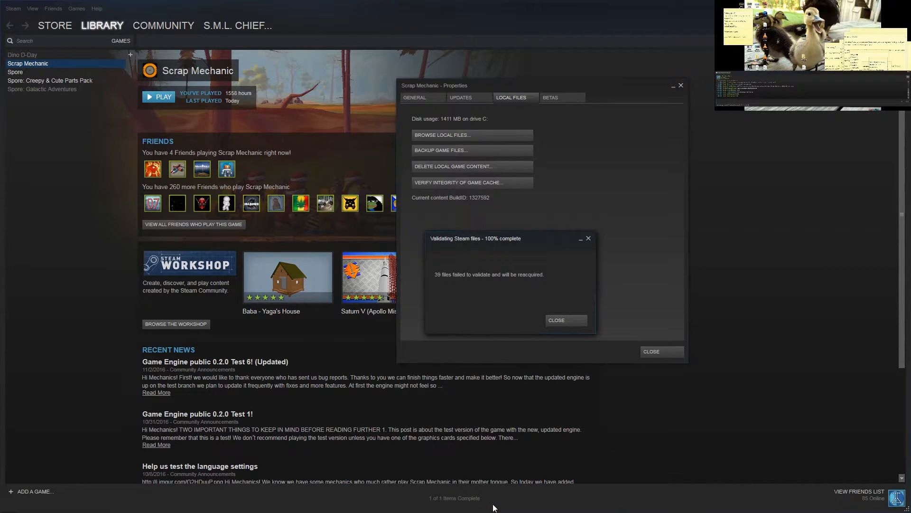
mouse_move(545, 432)
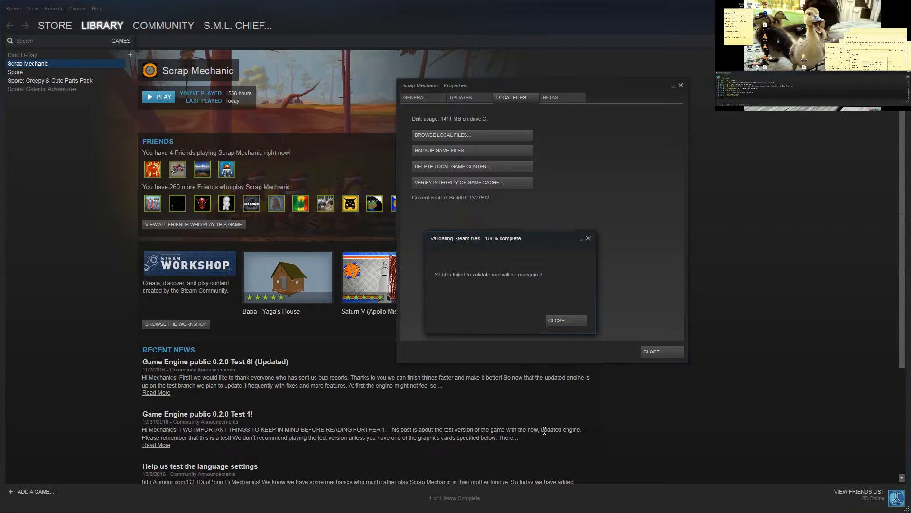
mouse_move(582, 319)
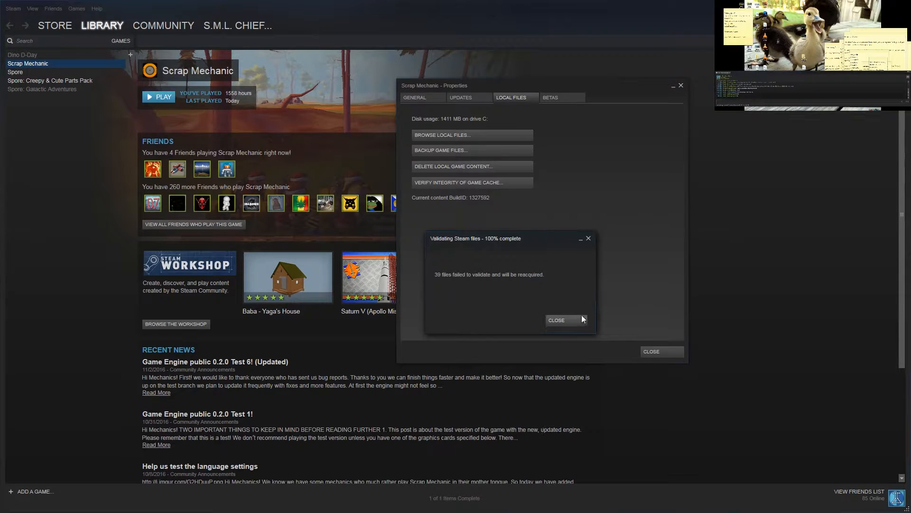
click(556, 319)
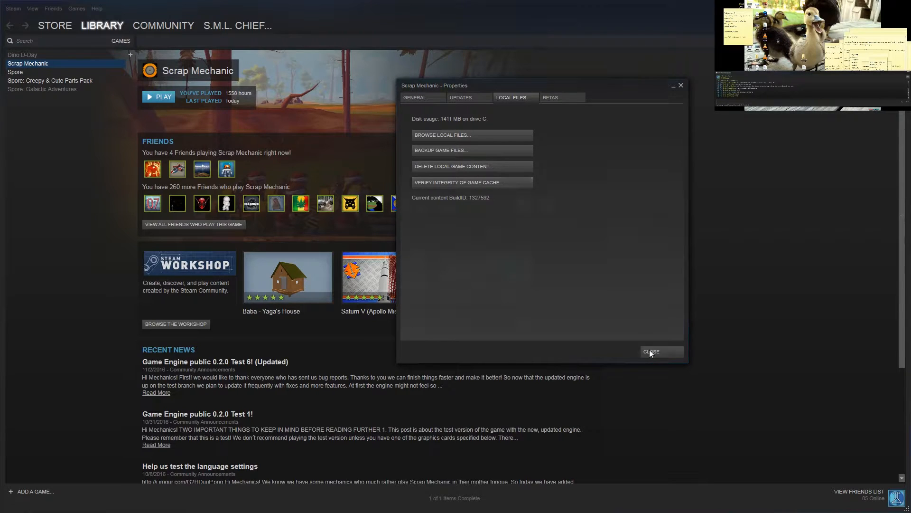
click(652, 351)
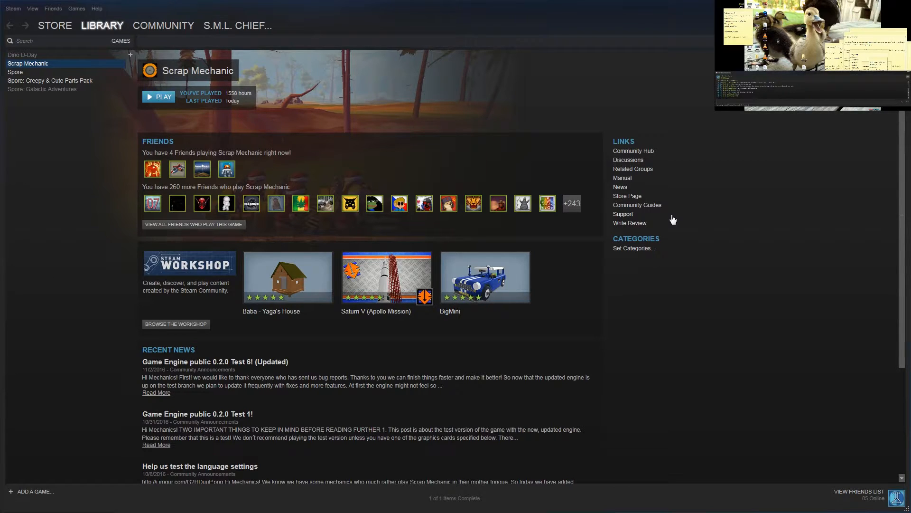
Browse Scrap Mechanic's local files from Properties > Local Files to show its installation folder.
right_click(28, 63)
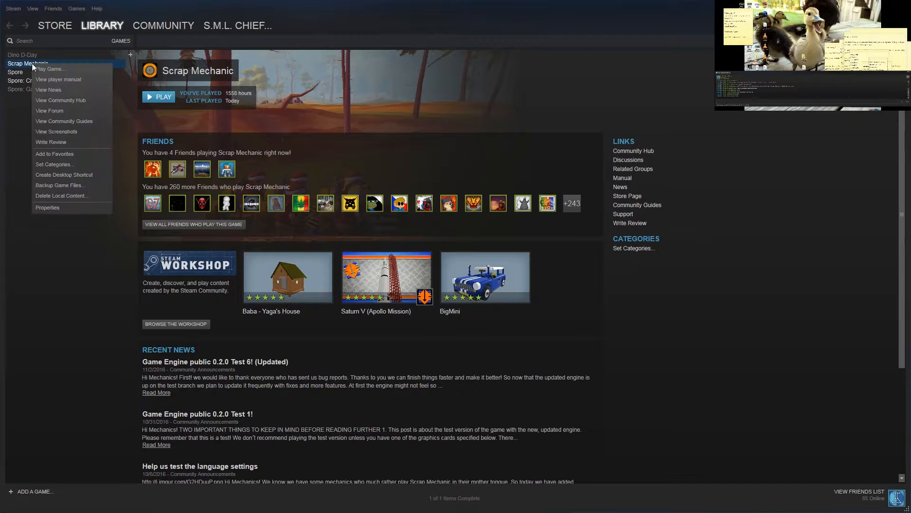
click(47, 207)
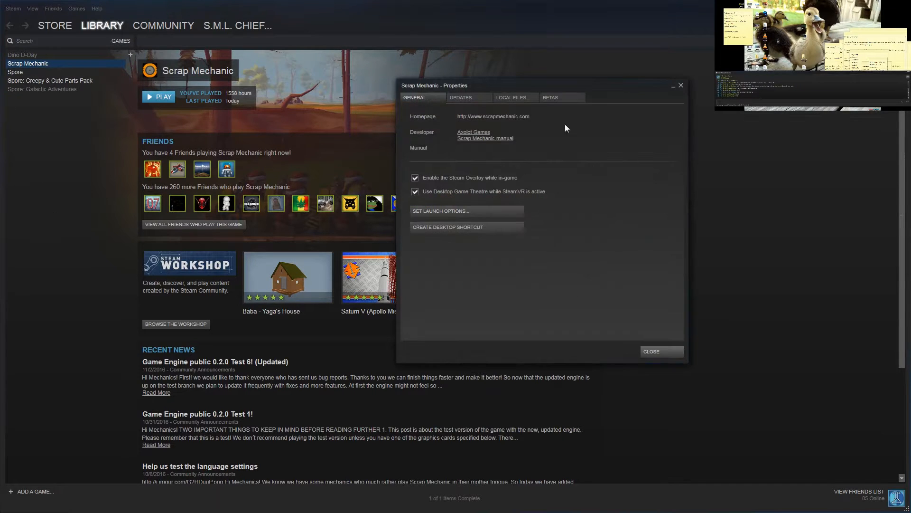
click(510, 97)
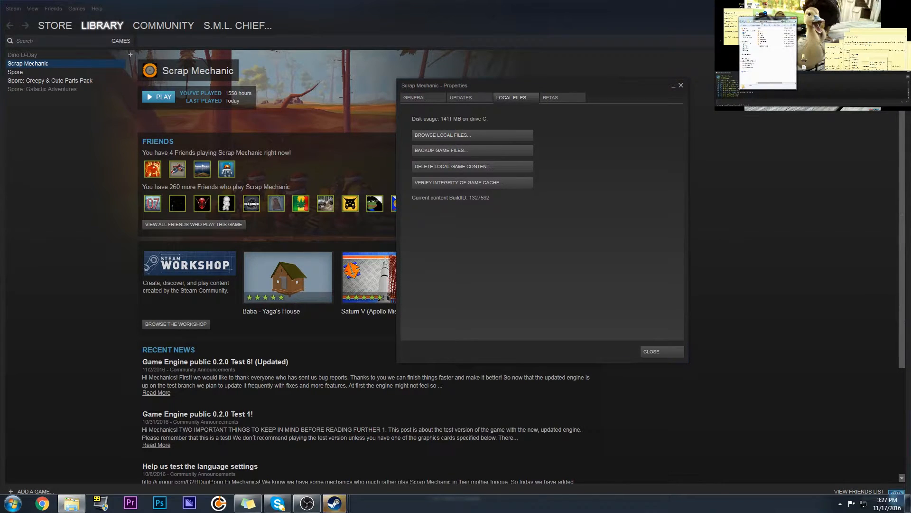
click(472, 135)
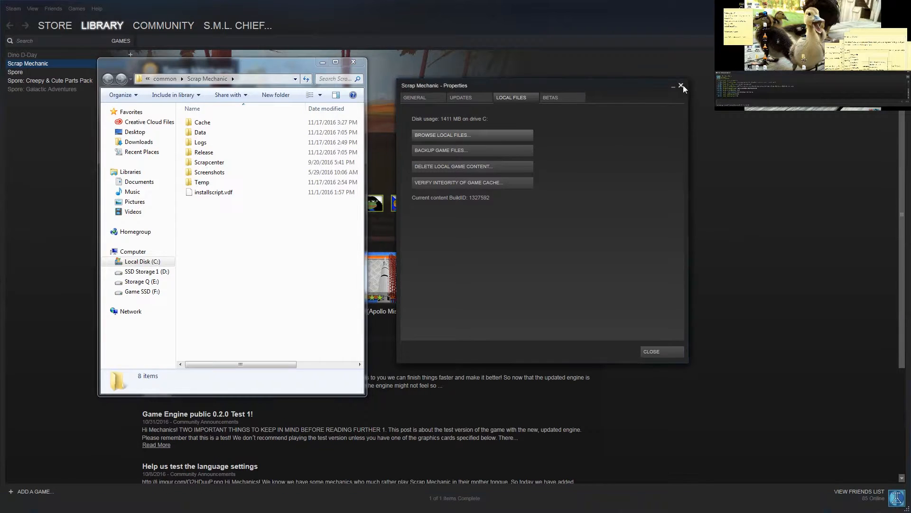
Close the Scrap Mechanic Properties dialog, leaving the game folder window over the desktop.
click(681, 86)
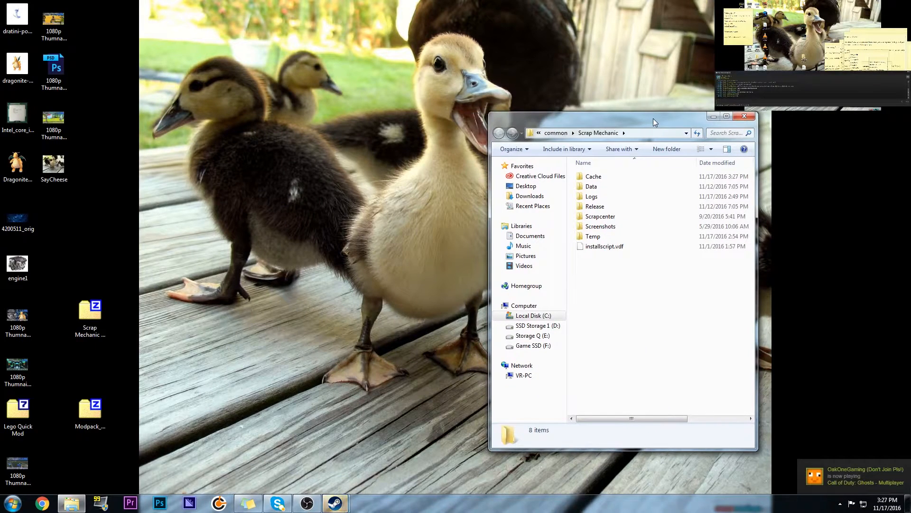
mouse_move(285, 252)
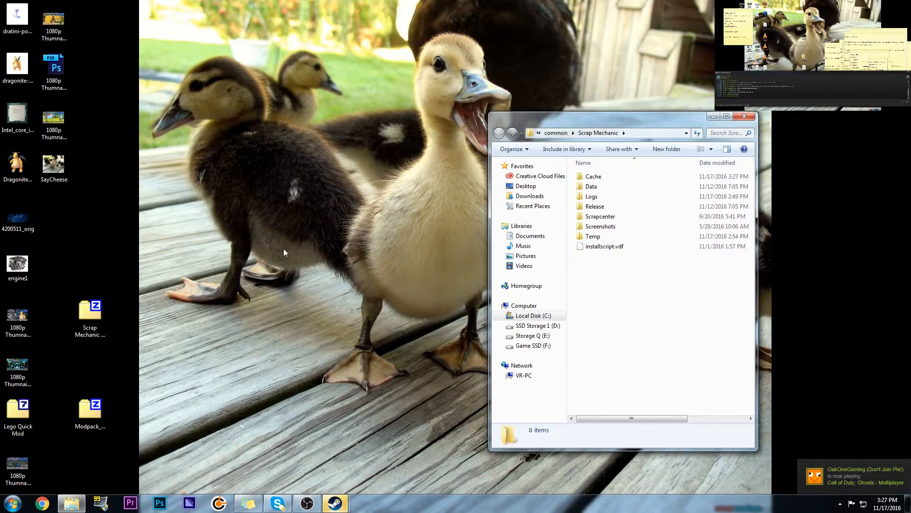
mouse_move(660, 125)
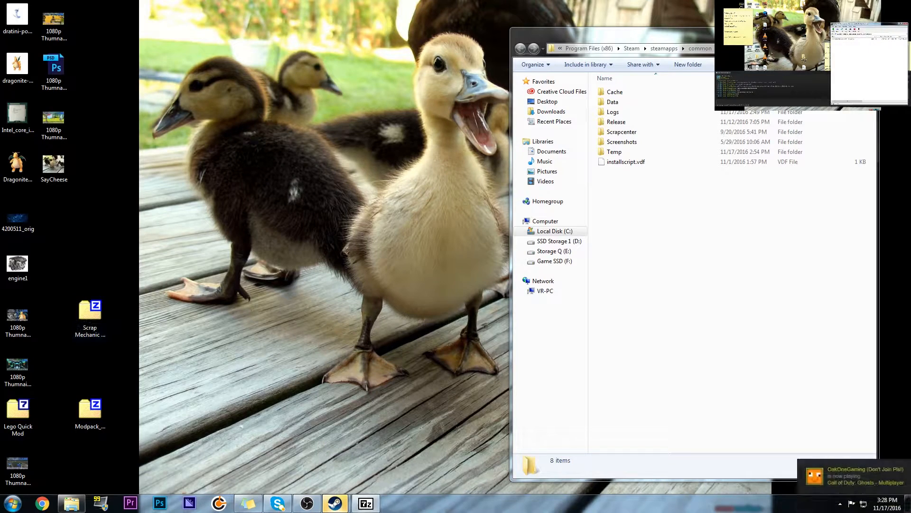
Drag the Grego mod archive's Data folder into the game folder and confirm merging into Data.
double_click(89, 309)
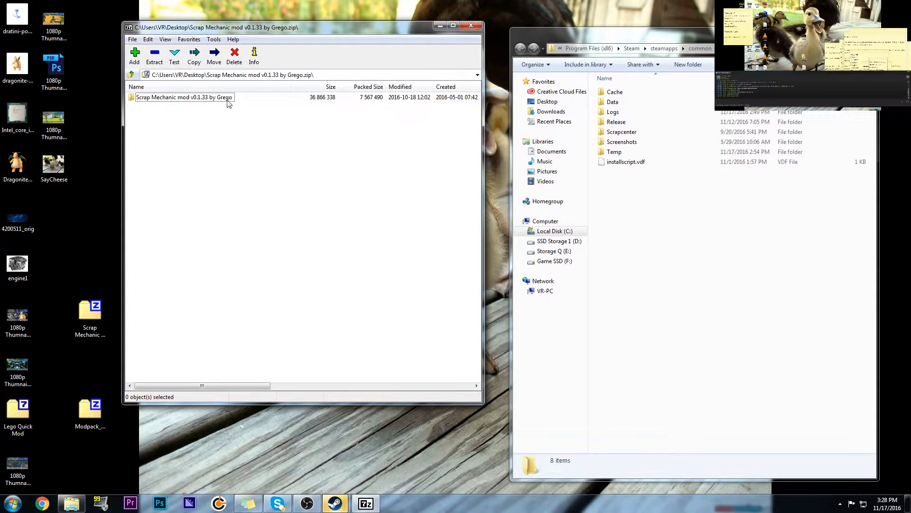
double_click(184, 97)
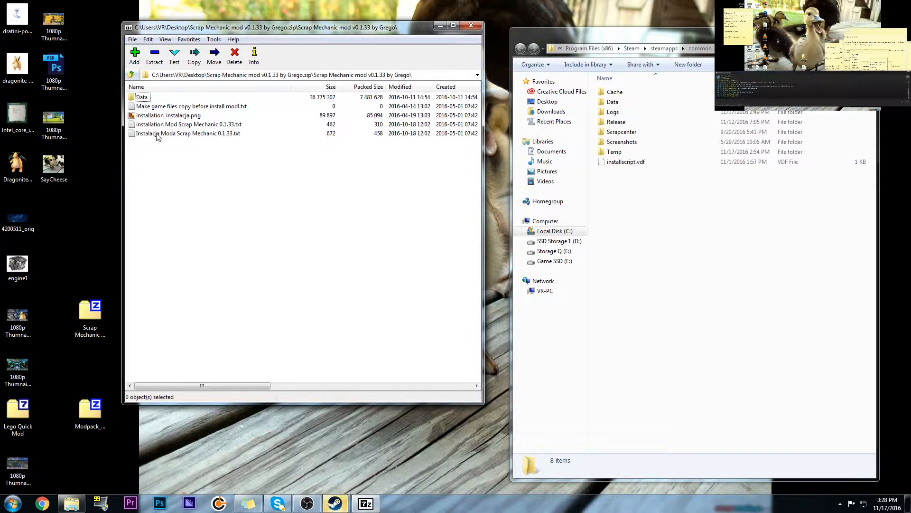
click(142, 96)
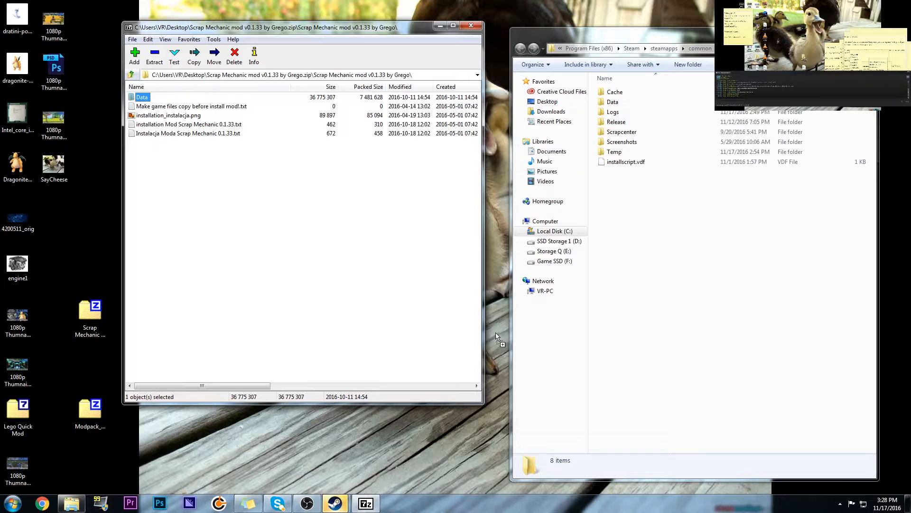
mouse_move(718, 359)
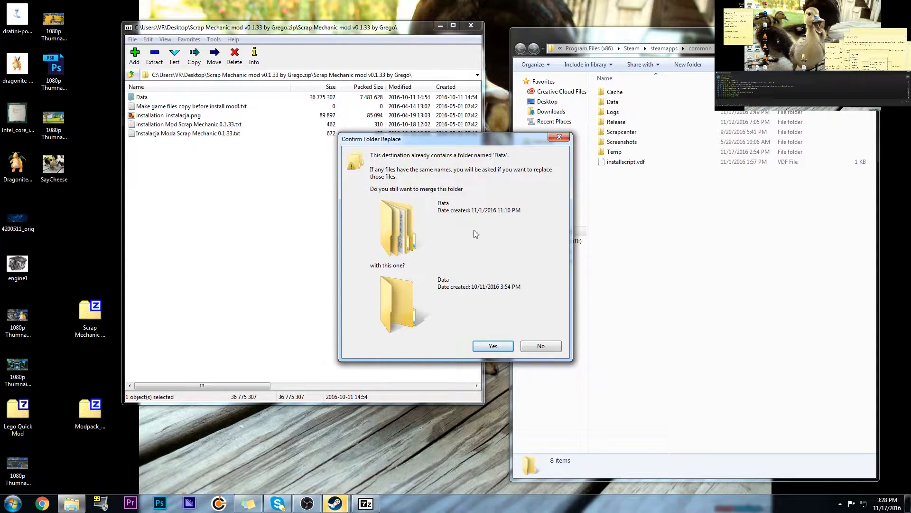
click(493, 345)
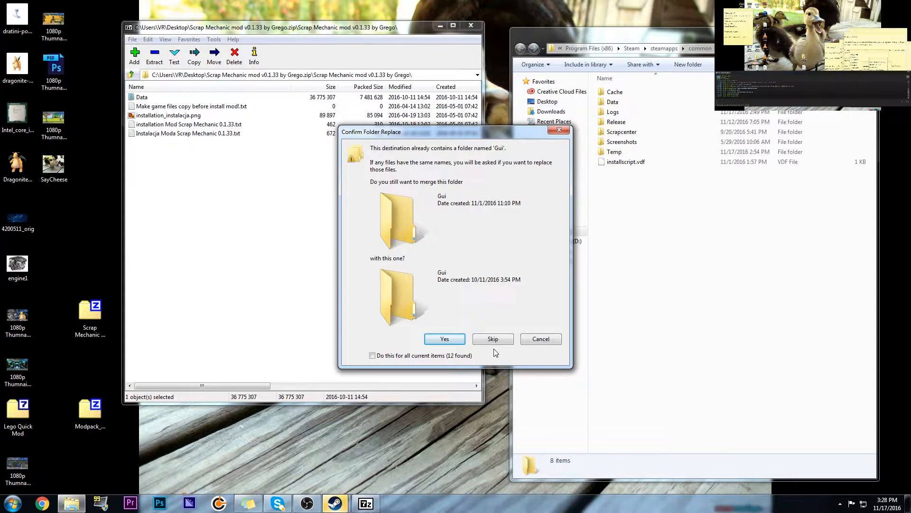
mouse_move(400, 160)
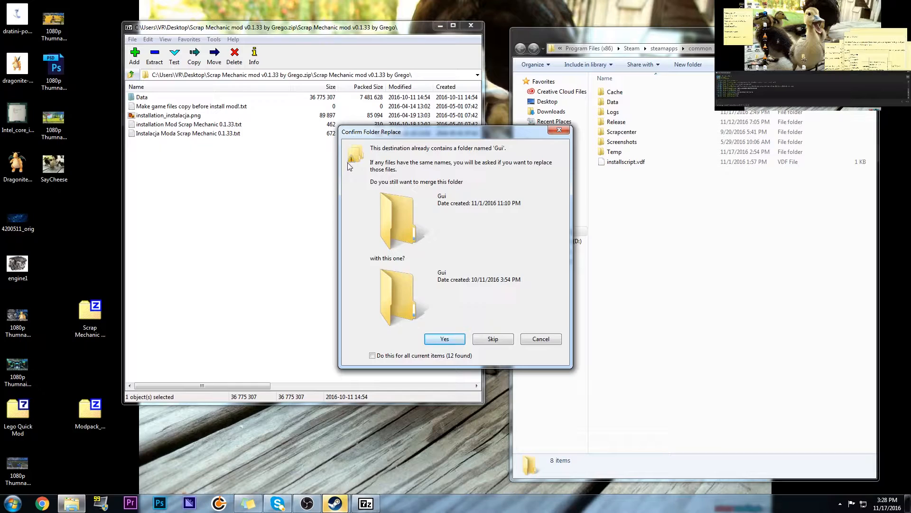
mouse_move(398, 311)
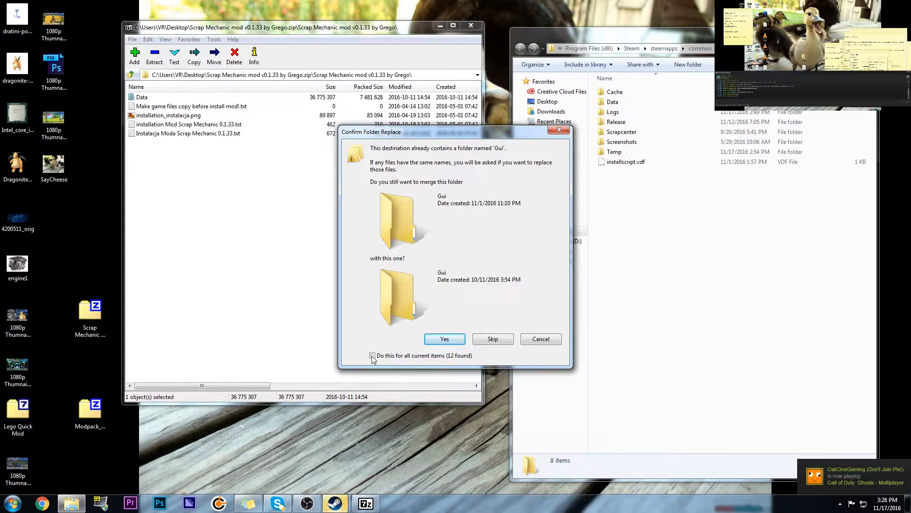
Apply the merge to all subfolders and Copy and Replace every conflicting game file.
click(372, 355)
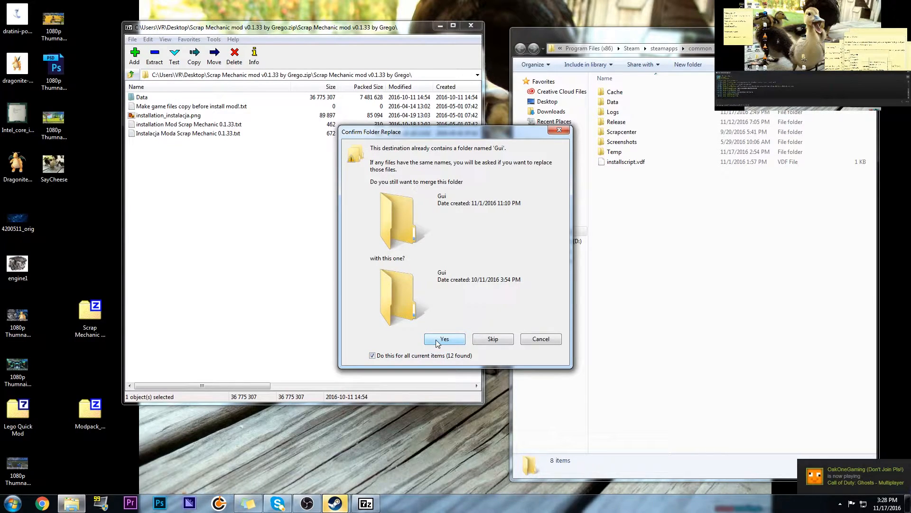
click(444, 339)
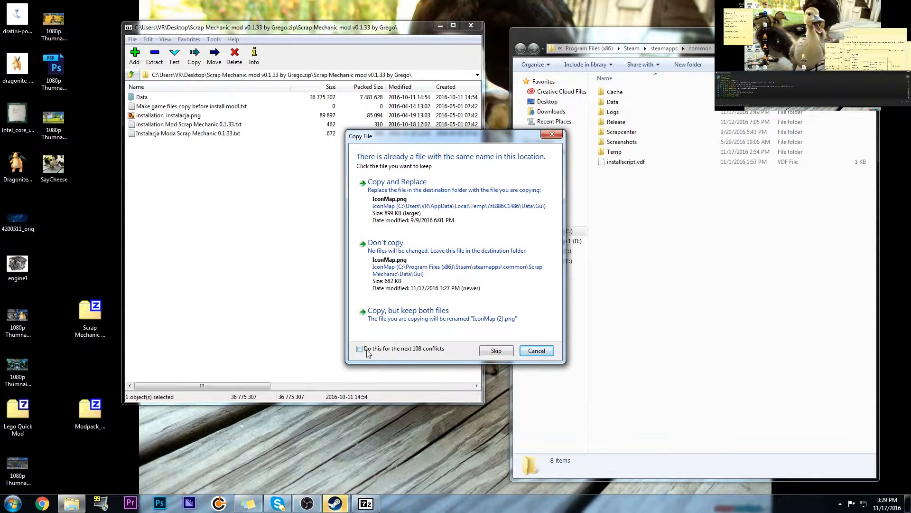
click(360, 348)
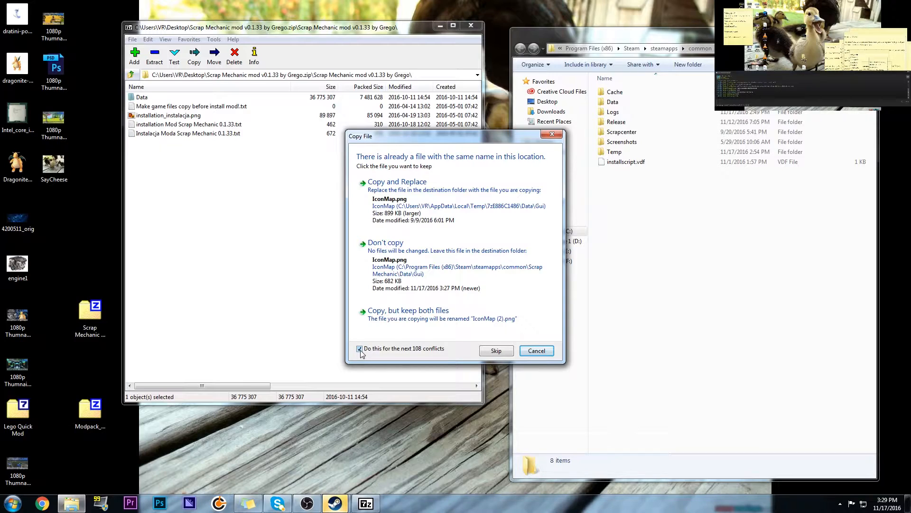
mouse_move(420, 354)
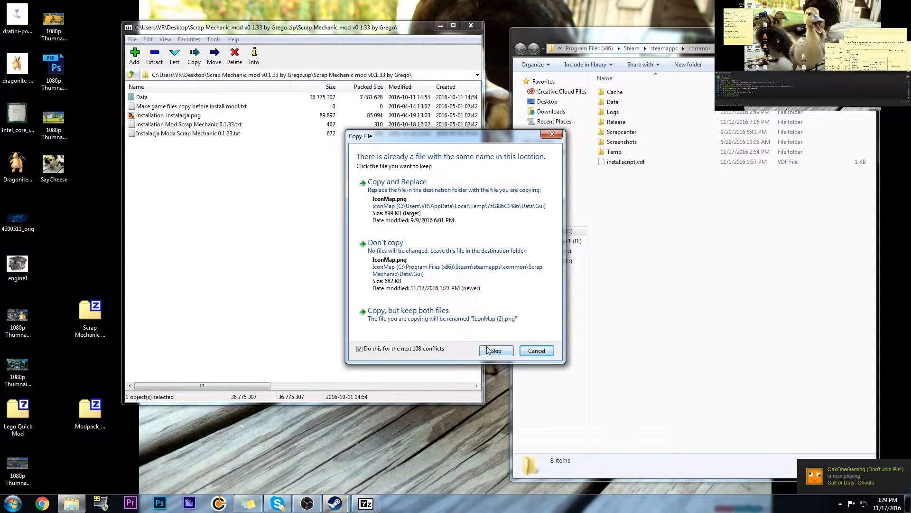
mouse_move(431, 337)
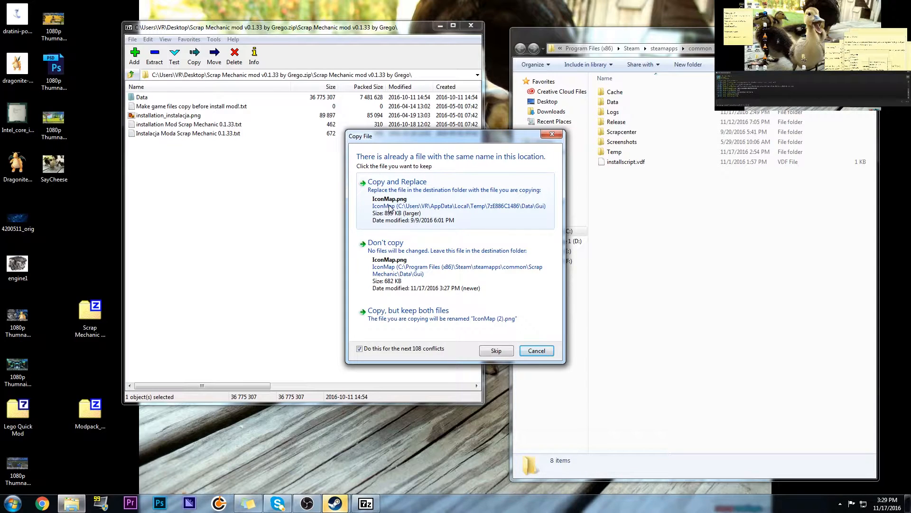
click(496, 350)
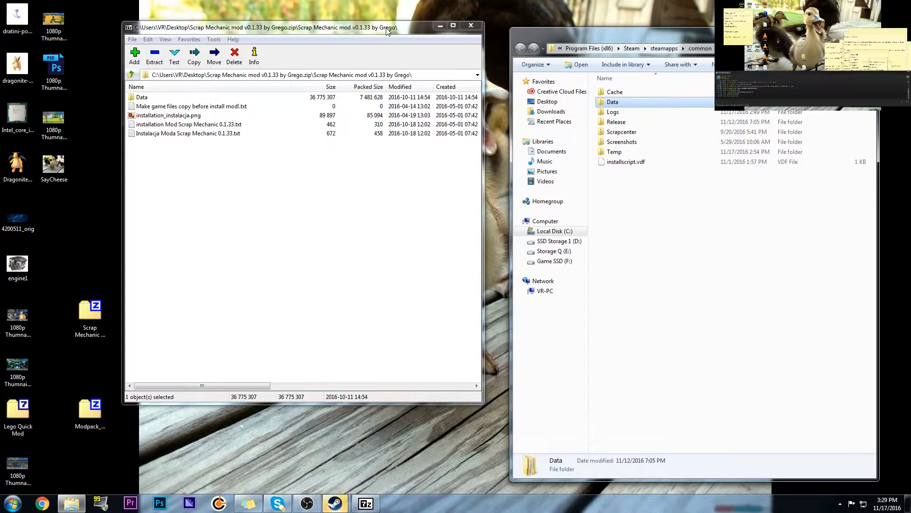
mouse_move(390, 45)
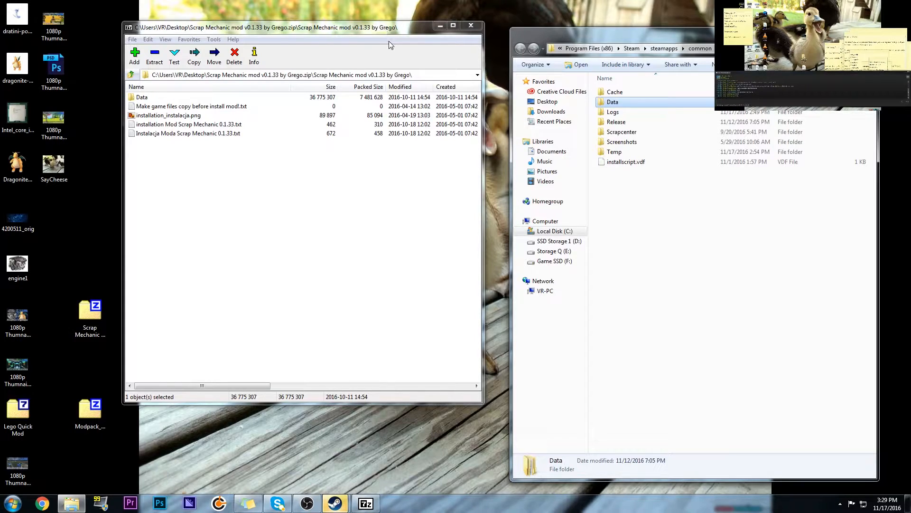
mouse_move(371, 50)
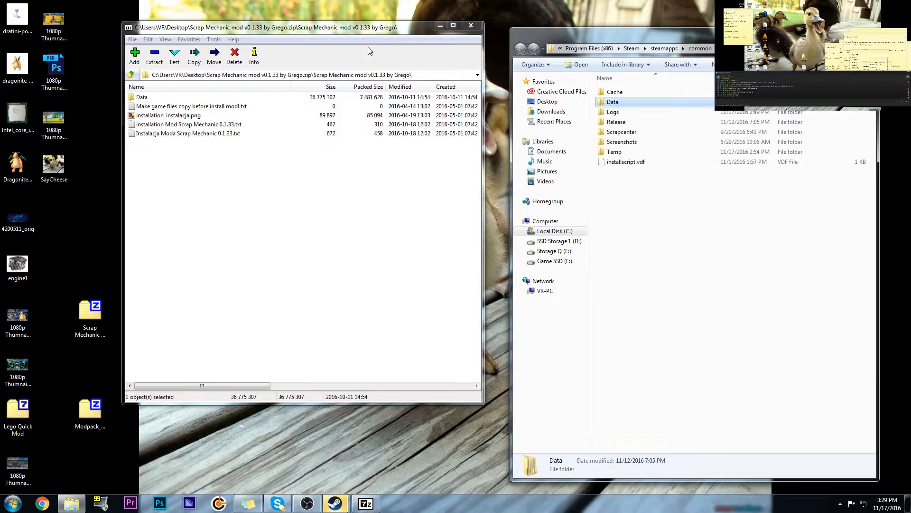
mouse_move(400, 44)
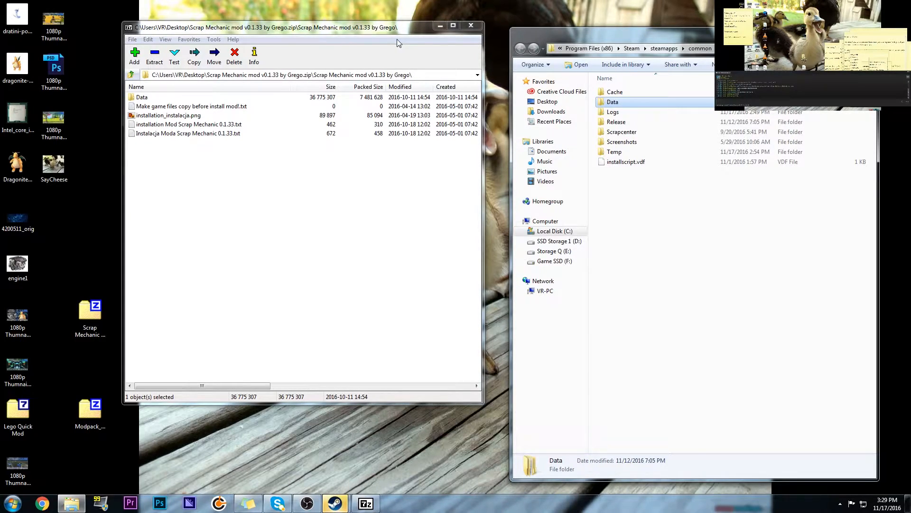
click(89, 312)
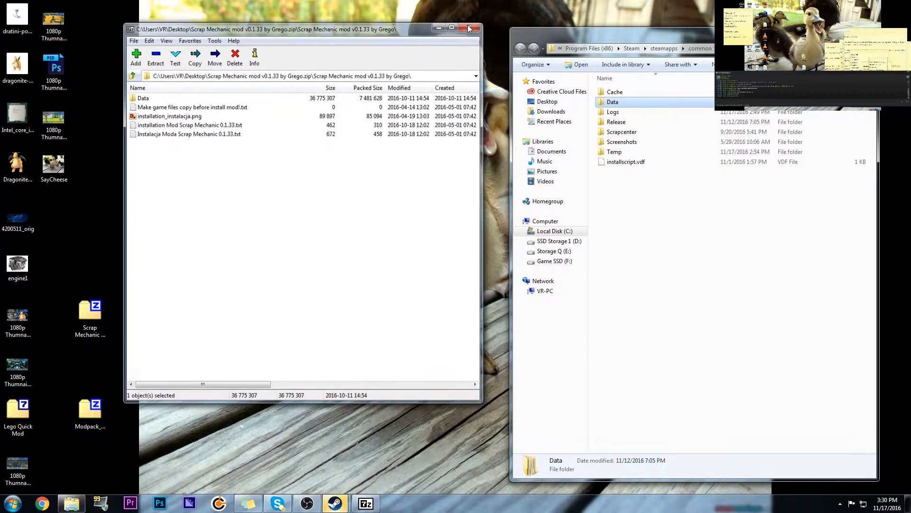
Merge the Nov 2016 modpack's Data folder into the game folder, applying merge and replace to all conflicts.
click(467, 27)
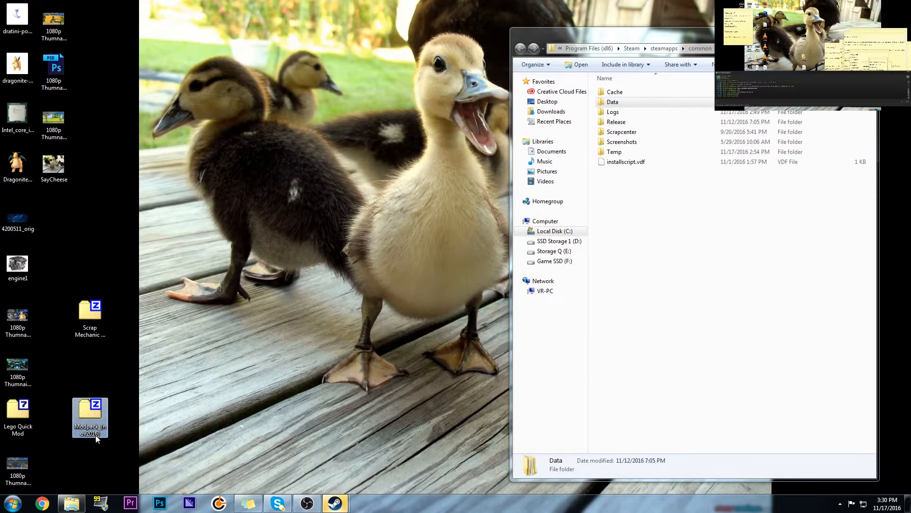
double_click(90, 408)
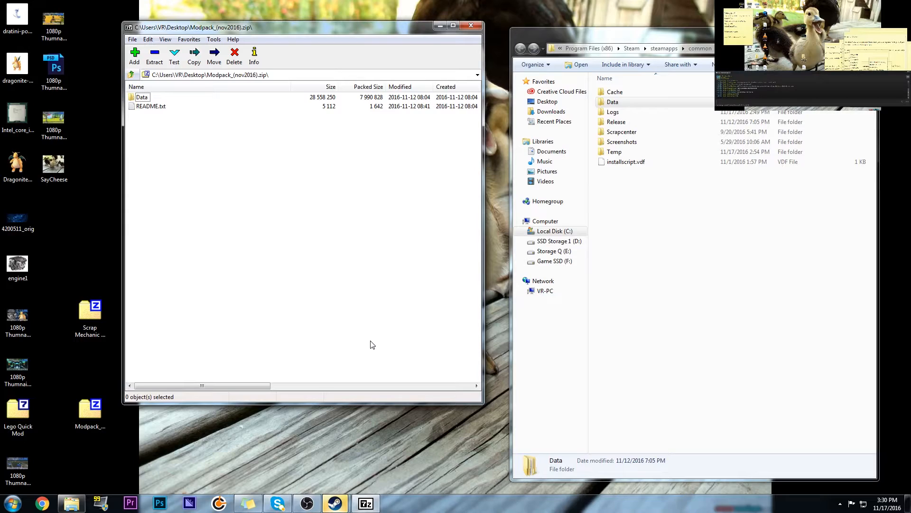
mouse_move(369, 344)
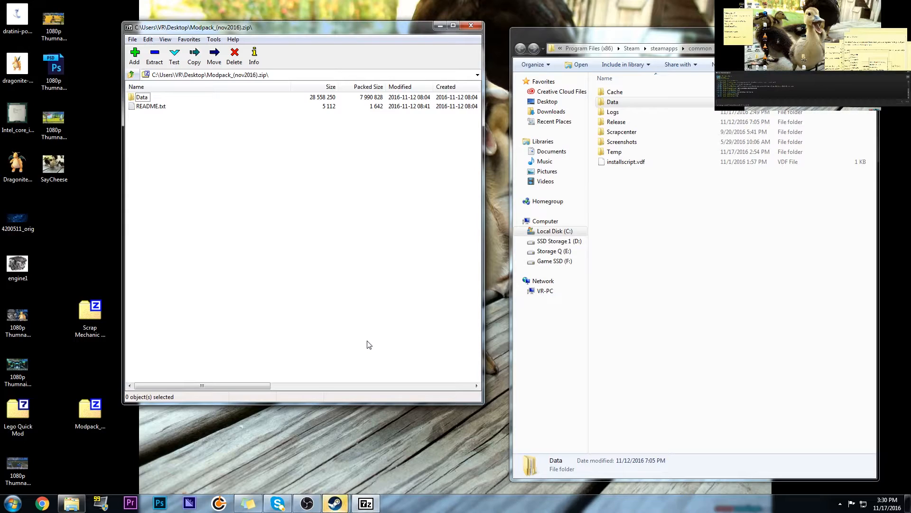
mouse_move(260, 179)
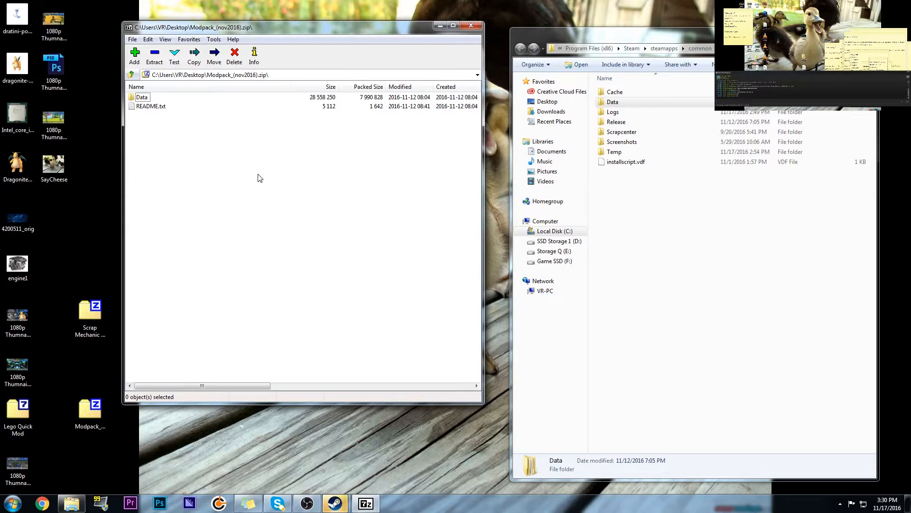
mouse_move(266, 223)
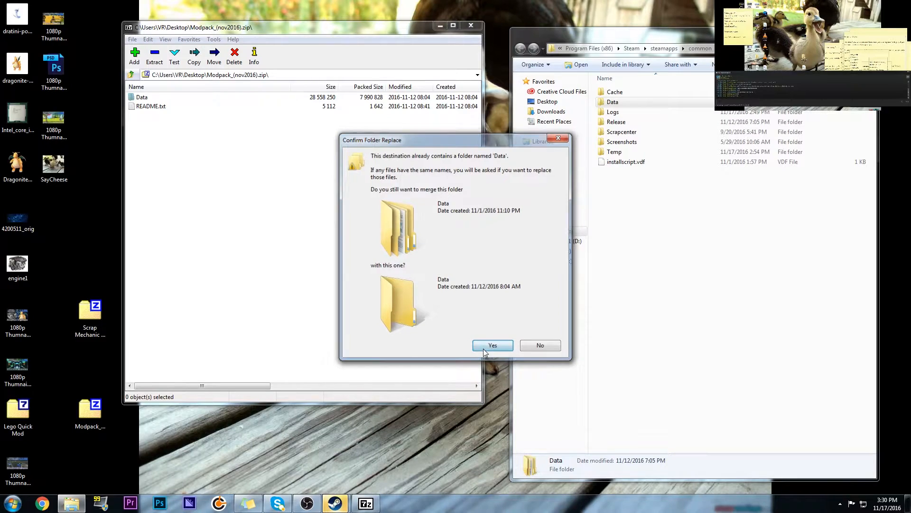
click(493, 345)
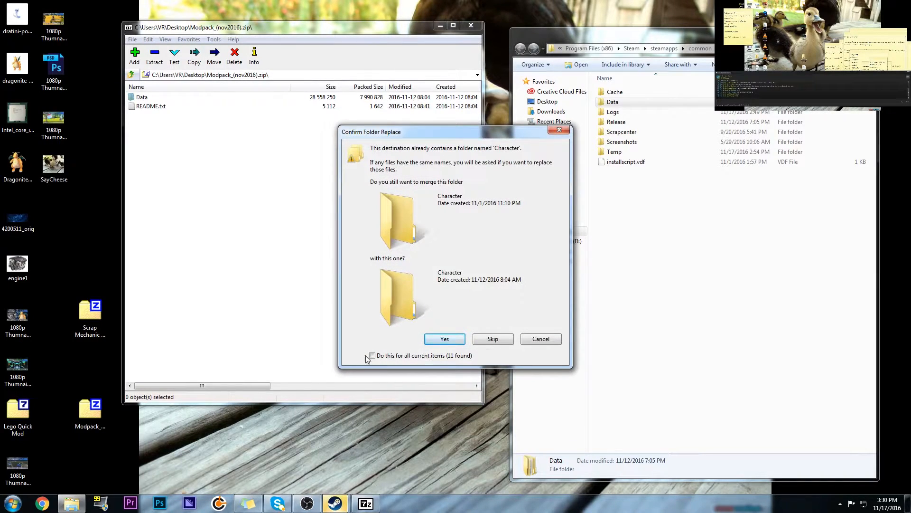
click(372, 355)
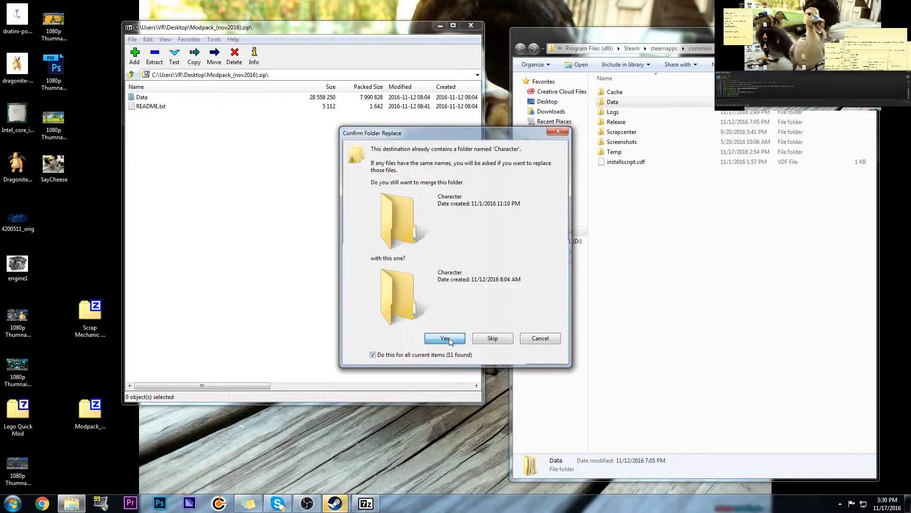
click(444, 338)
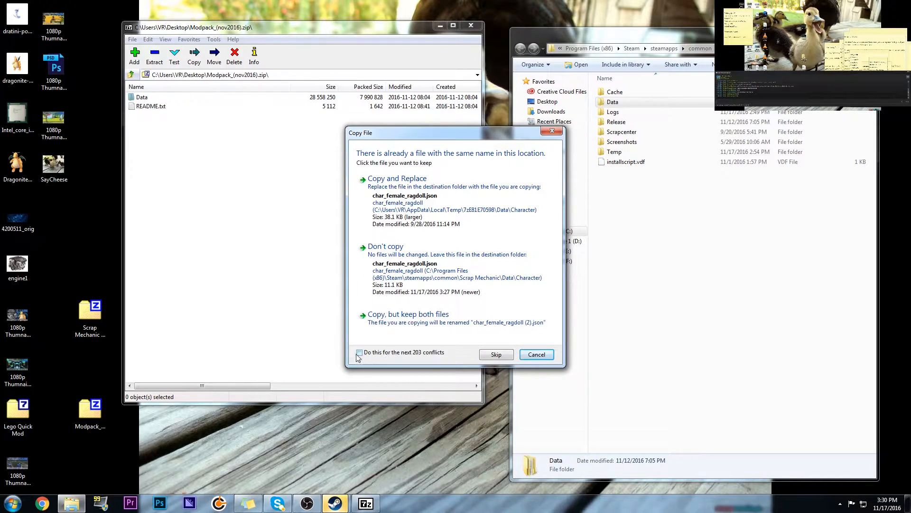
click(359, 352)
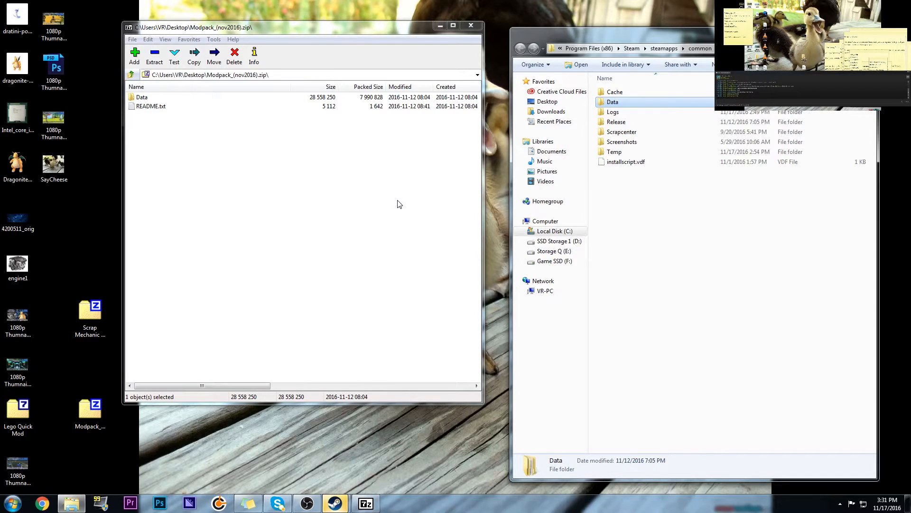
mouse_move(406, 184)
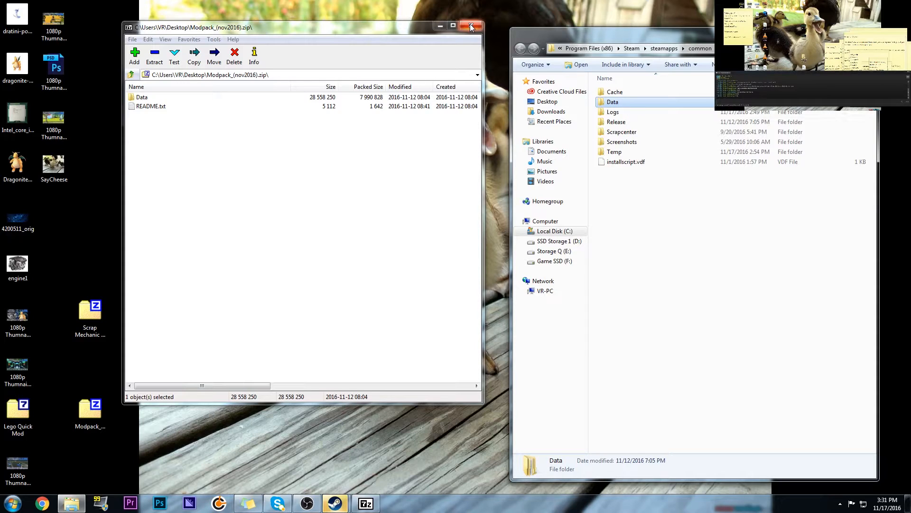
mouse_move(469, 26)
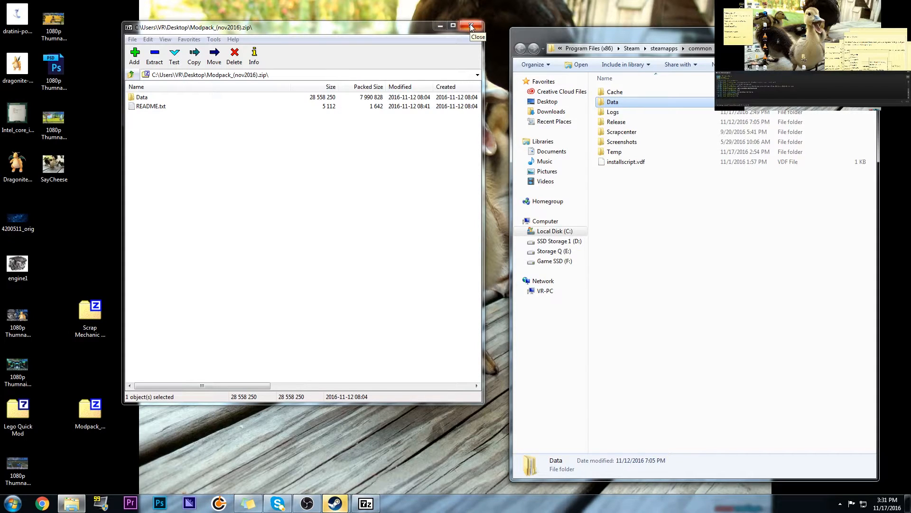
Merge the SML labcoats optional Data folder into the game folder, applying the merge to all folders.
click(469, 27)
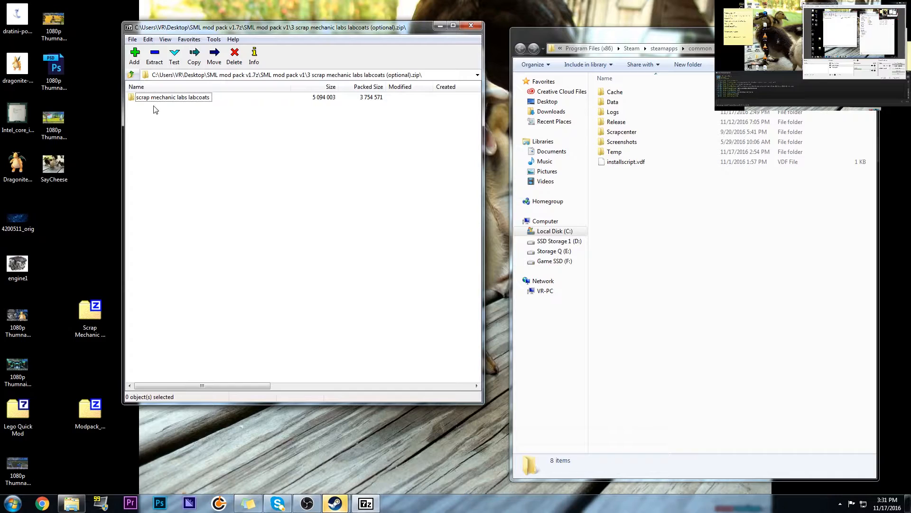
double_click(172, 96)
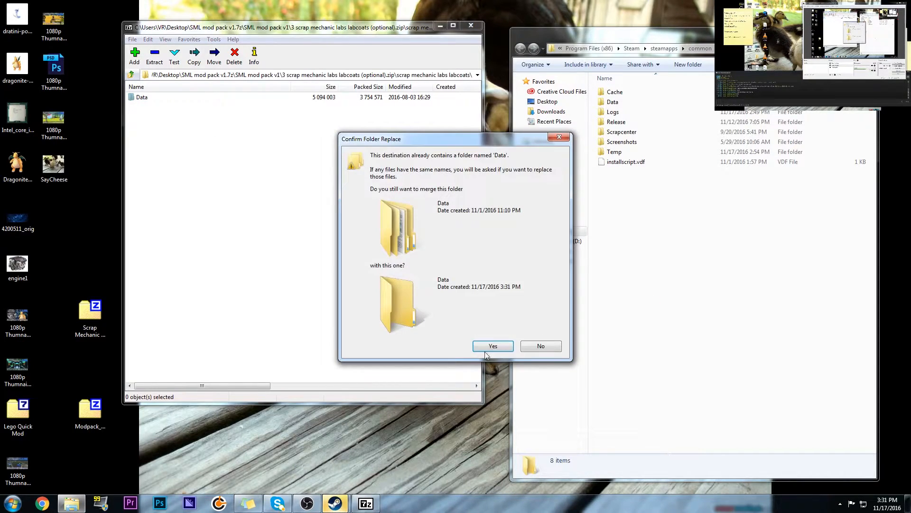
click(492, 346)
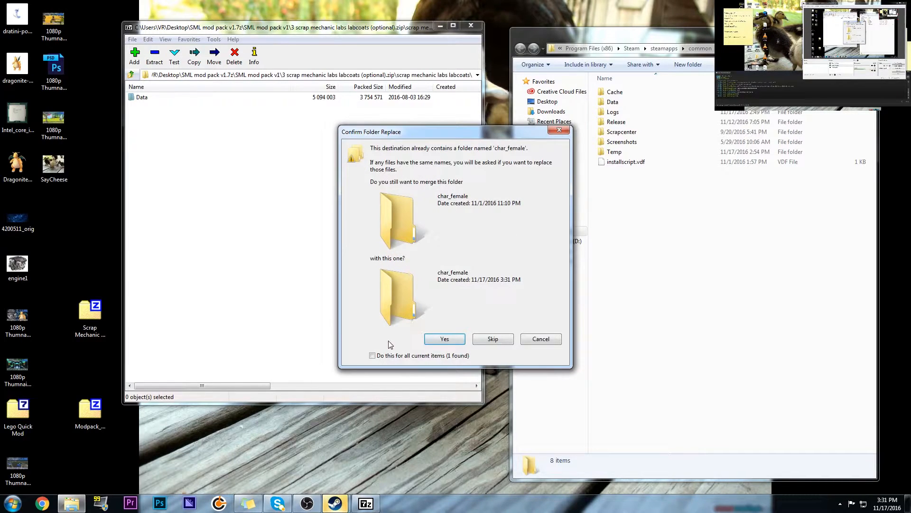
click(372, 355)
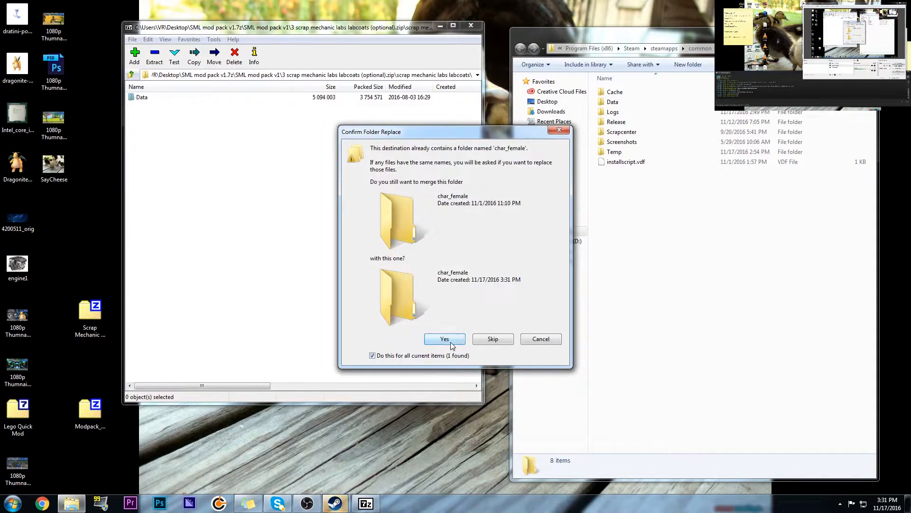
click(444, 338)
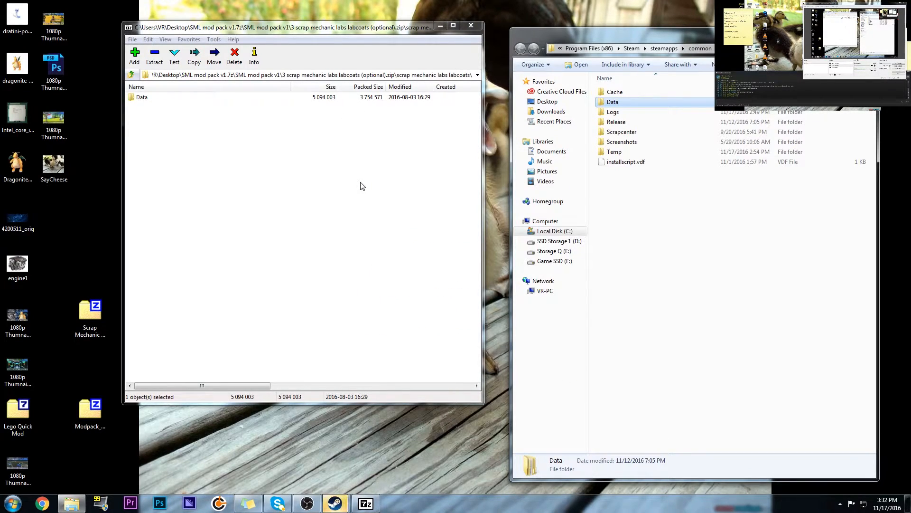
mouse_move(471, 25)
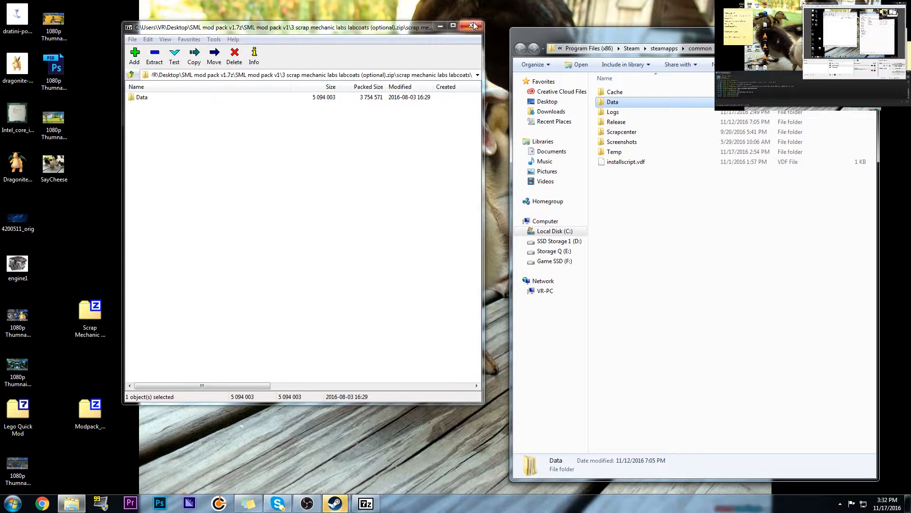
Close the labcoats archive window and select the Scrap Mechanic desktop shortcut.
click(472, 28)
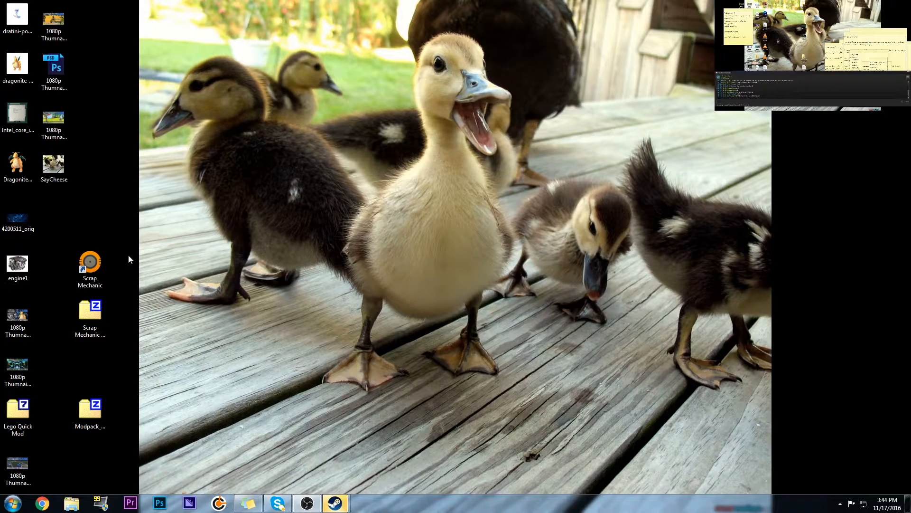
click(89, 268)
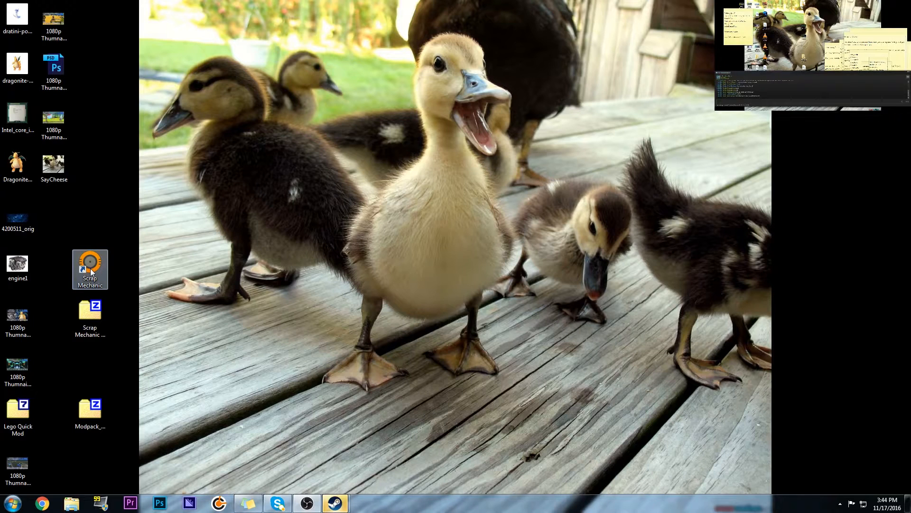
Launch Scrap Mechanic from the desktop shortcut and reach the main menu.
double_click(90, 266)
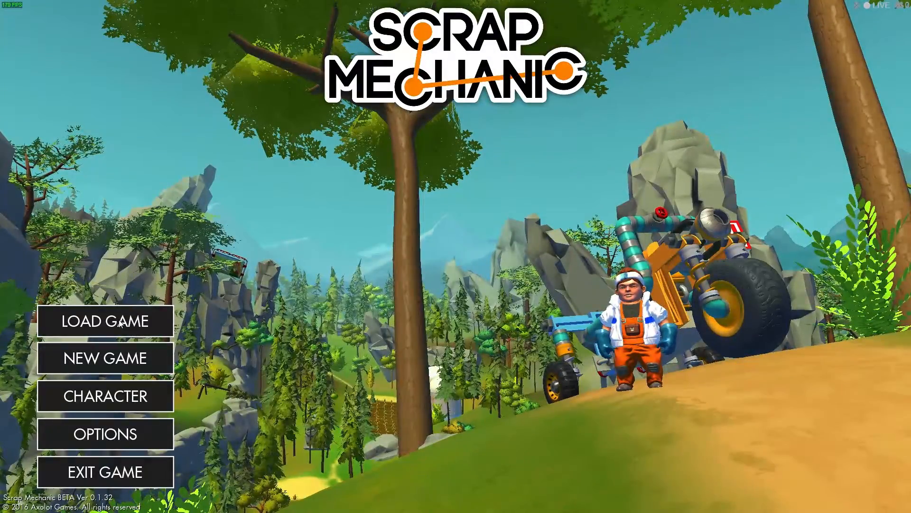
Create a new flat Creative world named 'new mods'.
click(105, 321)
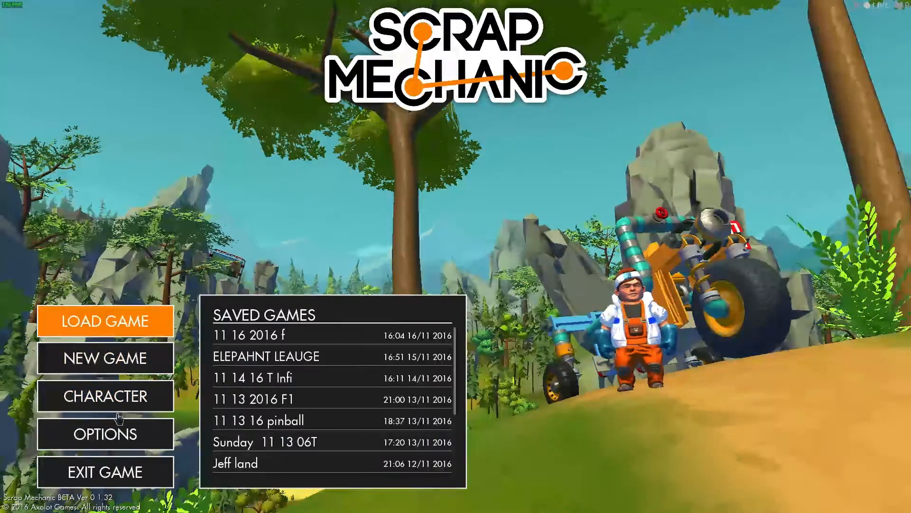
click(106, 358)
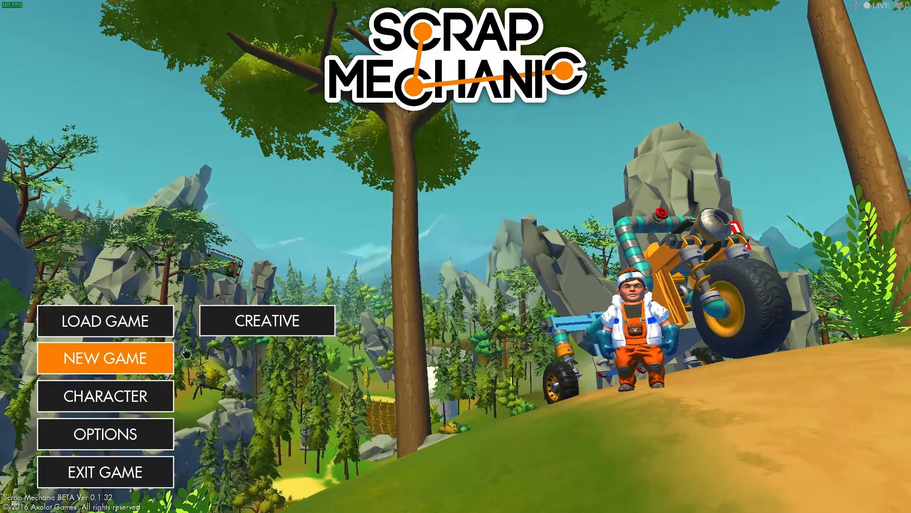
click(267, 320)
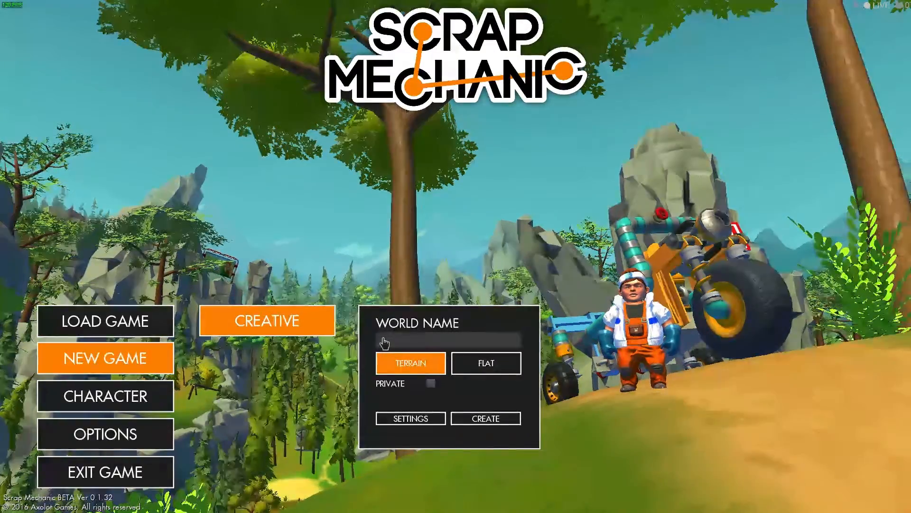
text(new mods)
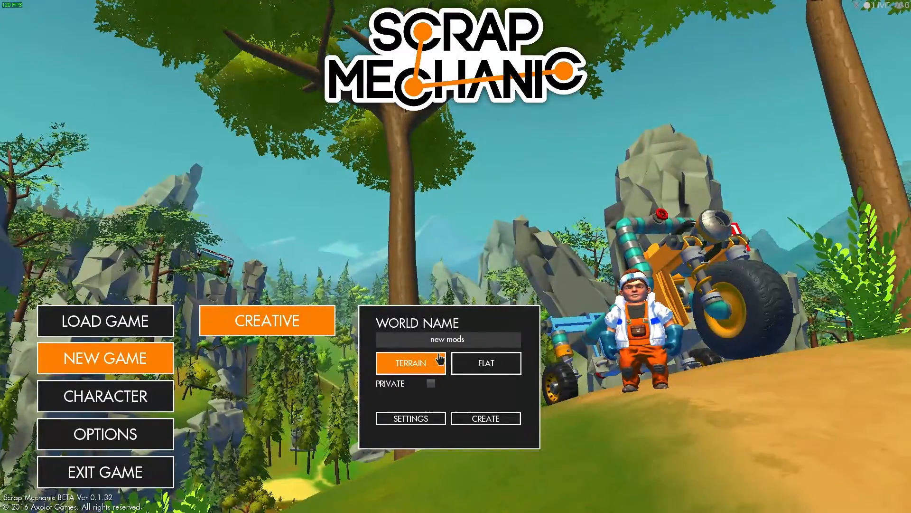
click(486, 363)
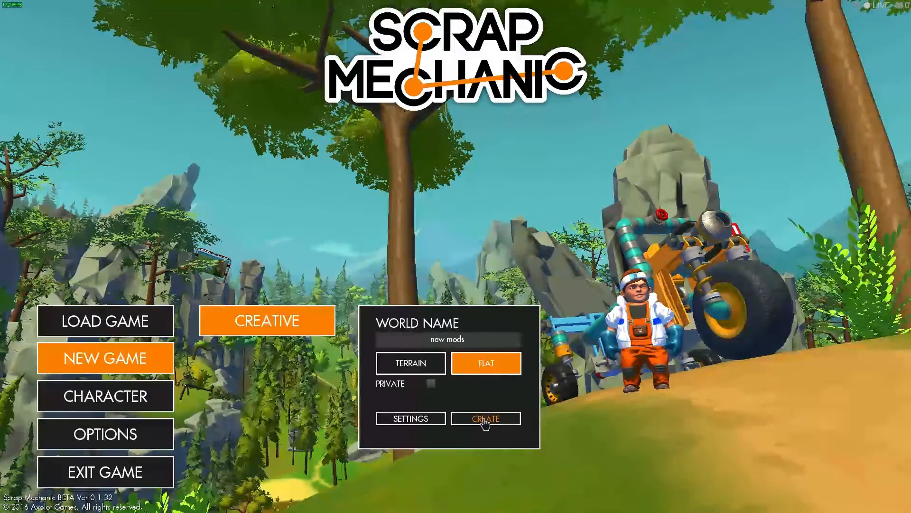
click(485, 418)
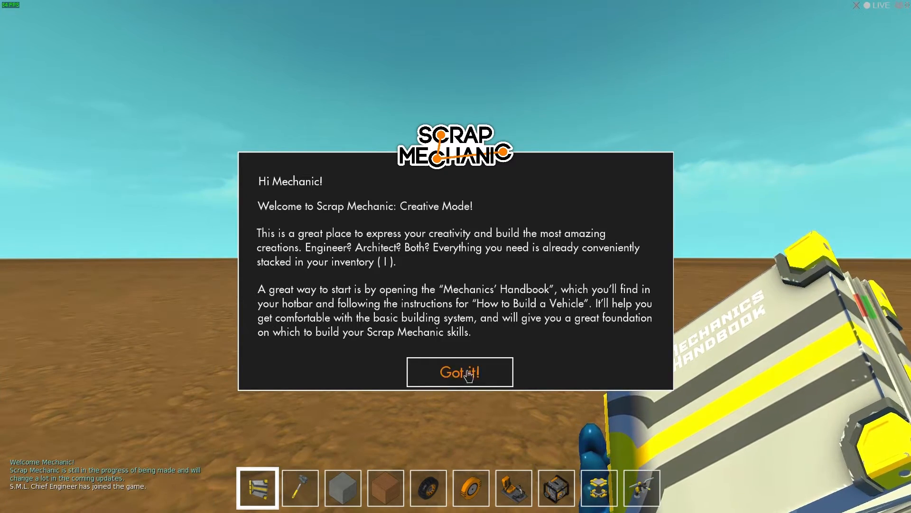
Dismiss the Creative Mode welcome with 'Got it!' and bring up the backpack inventory of modded parts.
click(460, 372)
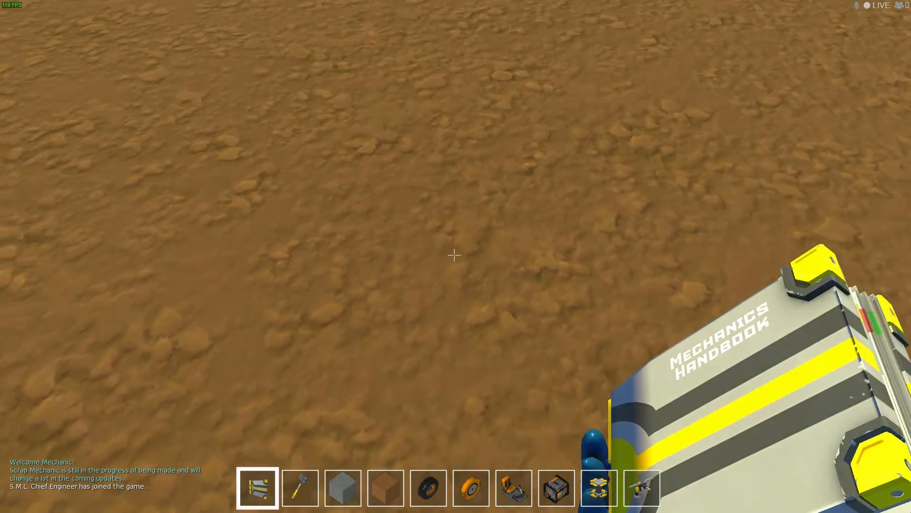
key(3)
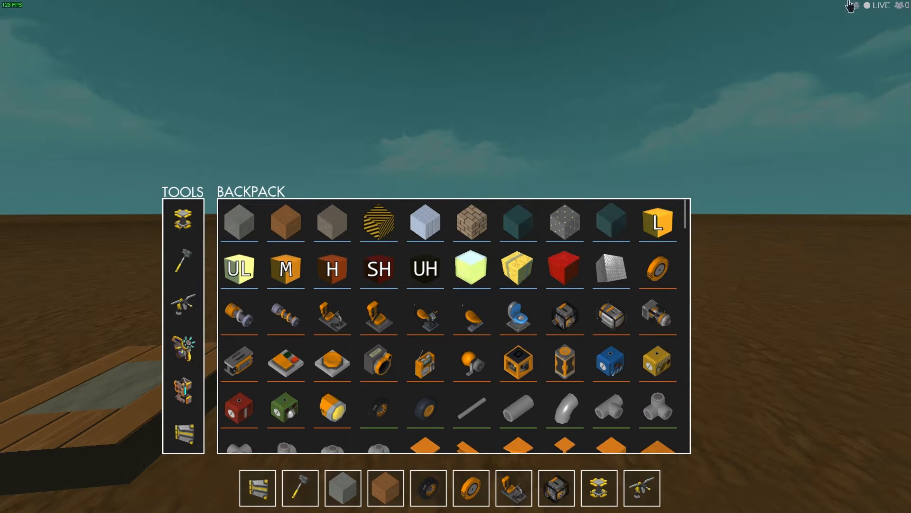
mouse_move(325, 268)
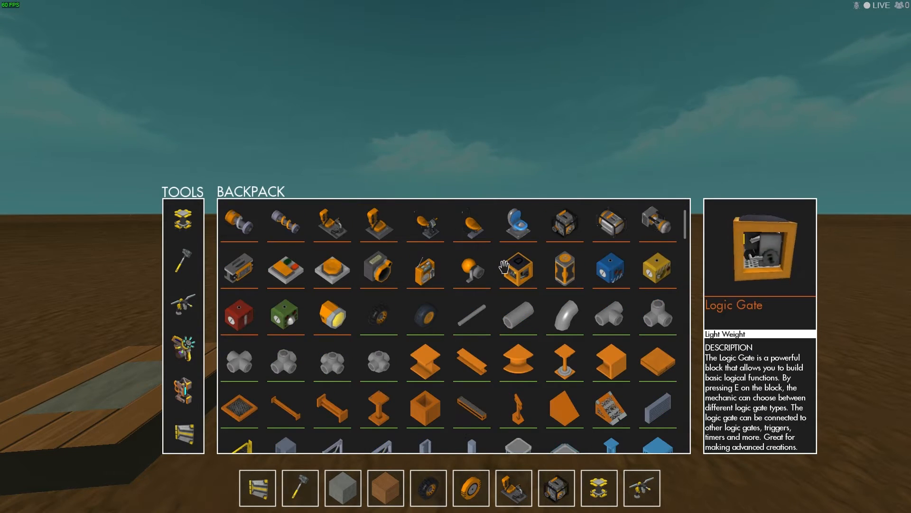
Scroll the backpack down past modded thrusters, wheels and curve blocks to the wedges, letter cubes and Mario pipes.
scroll(down, 3)
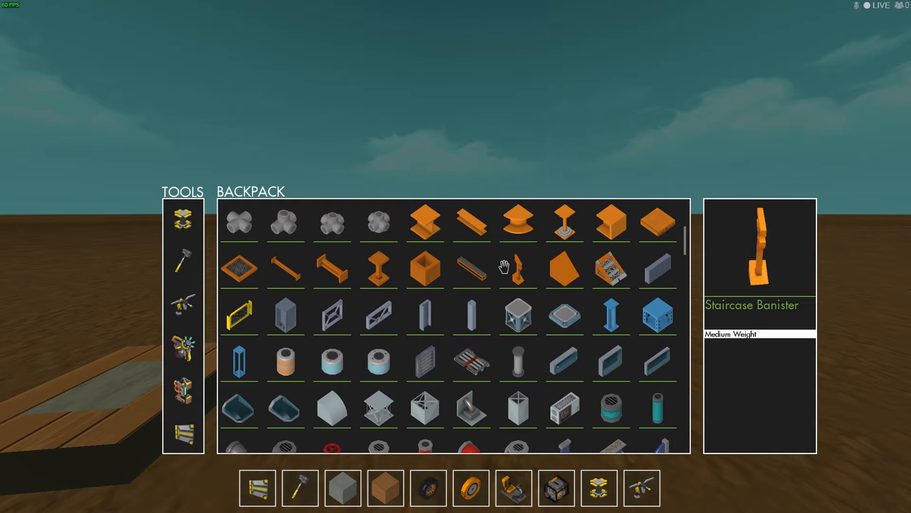
scroll(down, 3)
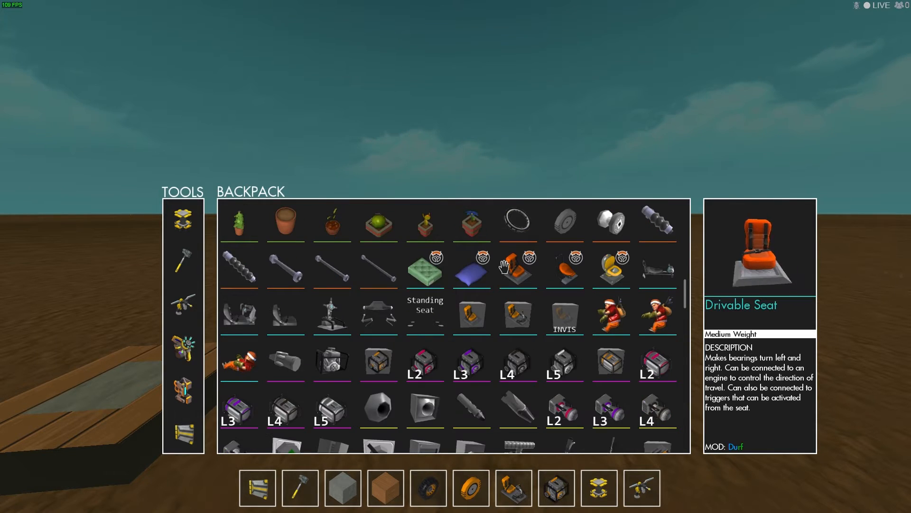
mouse_move(612, 316)
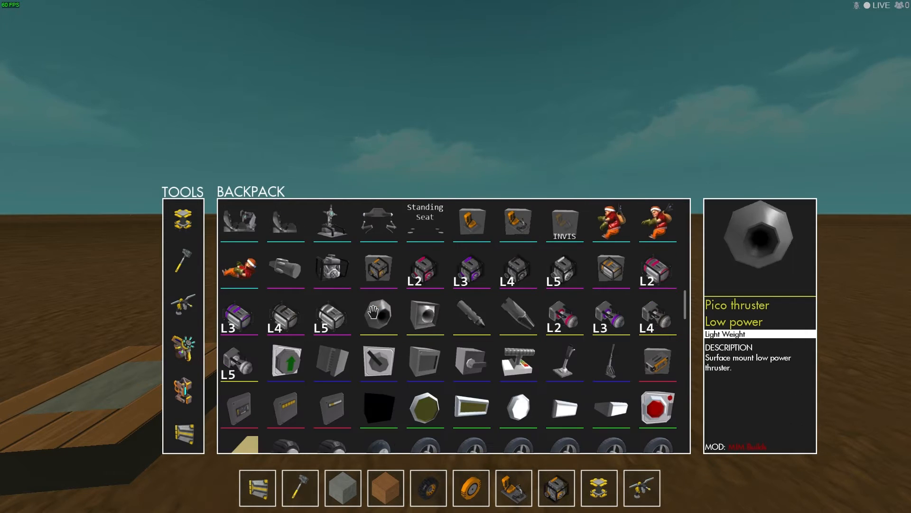
scroll(down, 3)
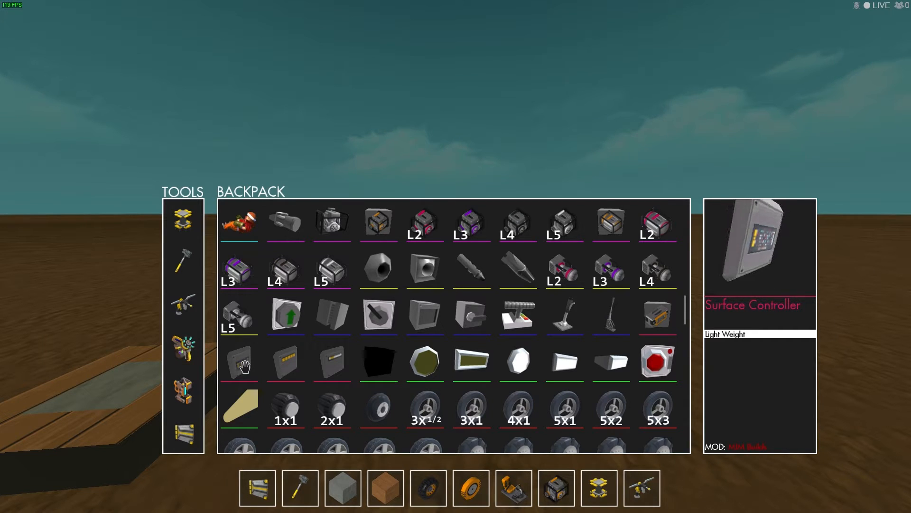
mouse_move(332, 362)
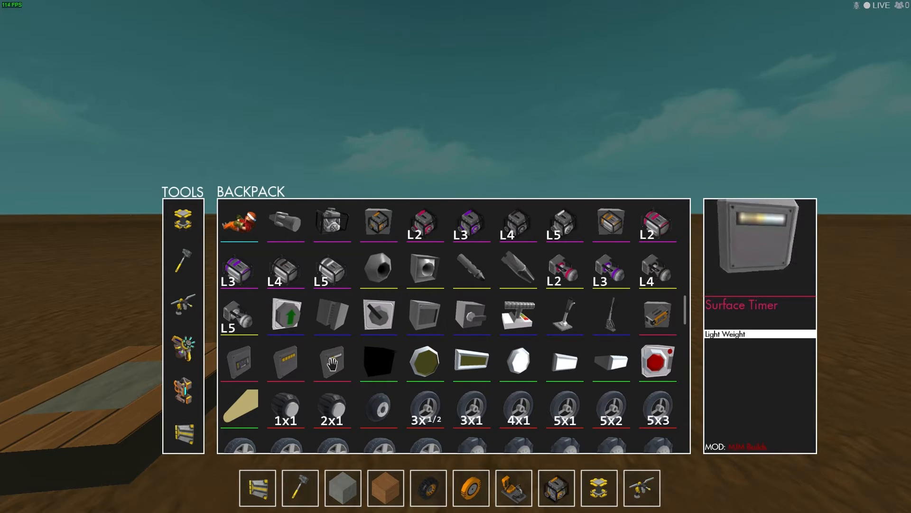
mouse_move(278, 364)
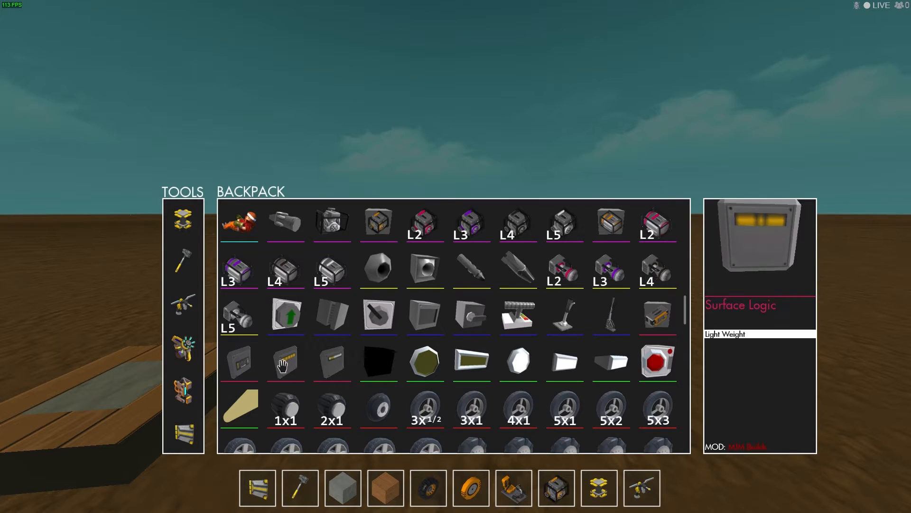
mouse_move(332, 361)
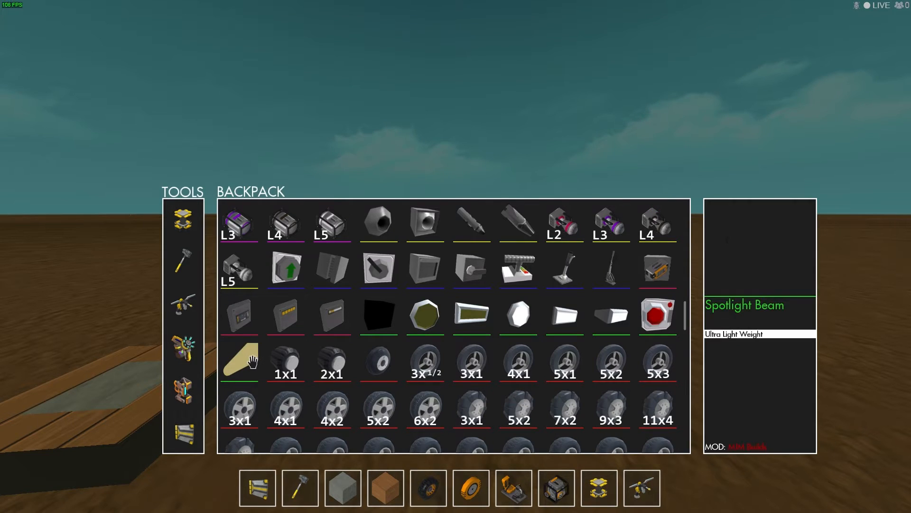
scroll(down, 3)
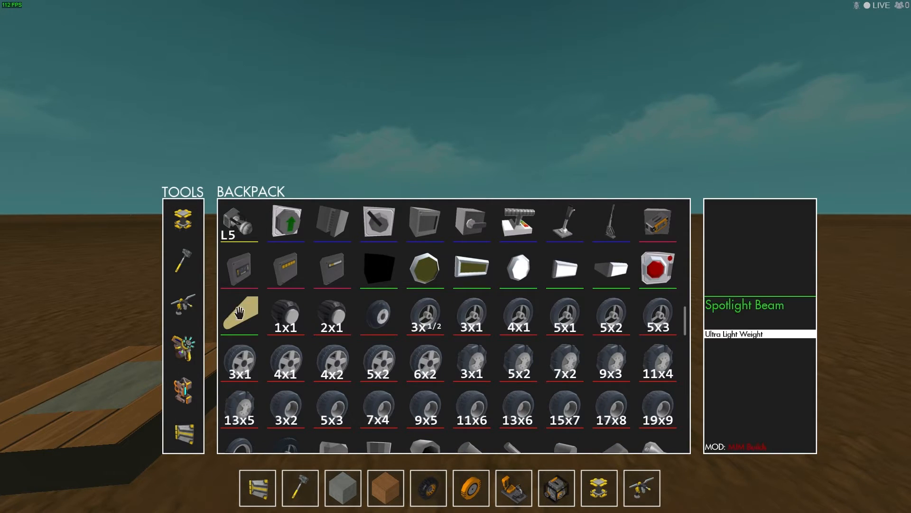
scroll(down, 3)
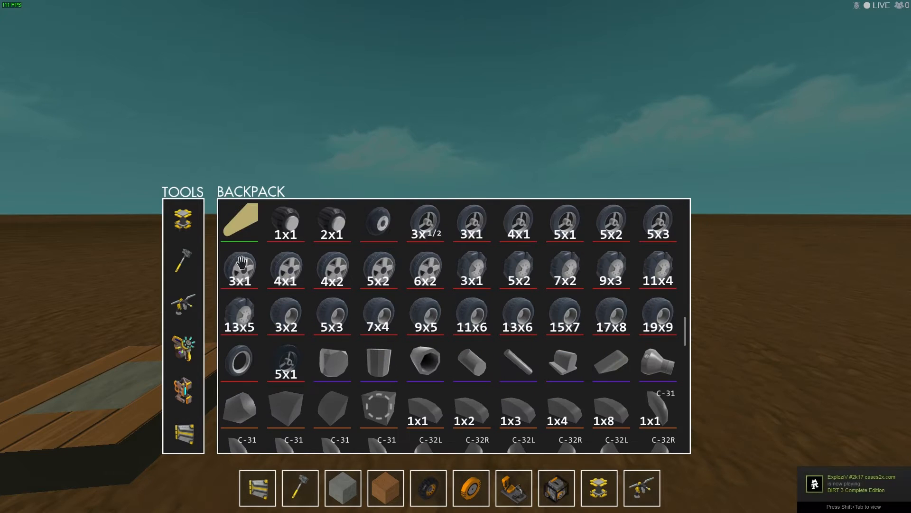
mouse_move(378, 411)
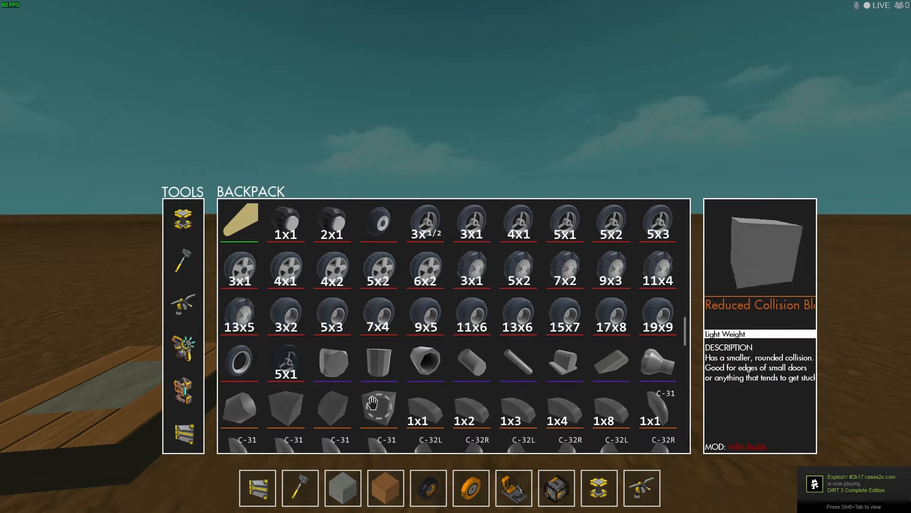
scroll(down, 3)
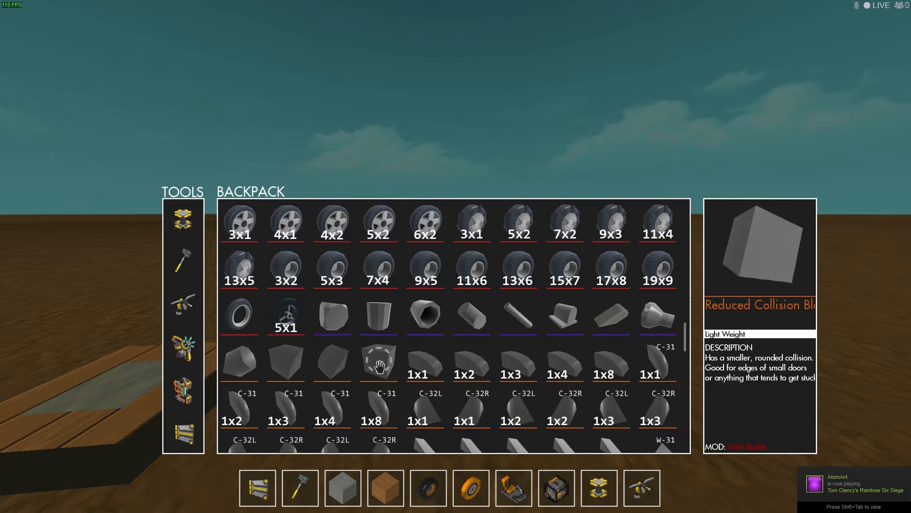
scroll(down, 3)
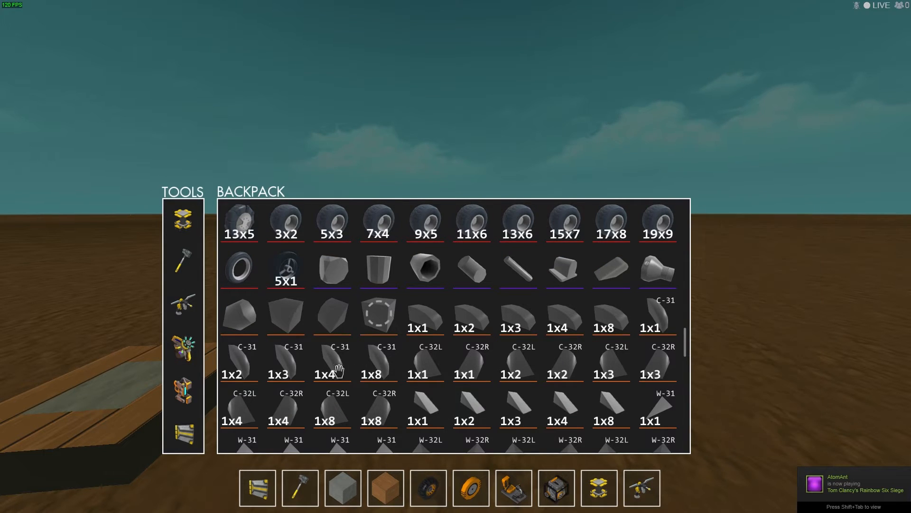
scroll(down, 3)
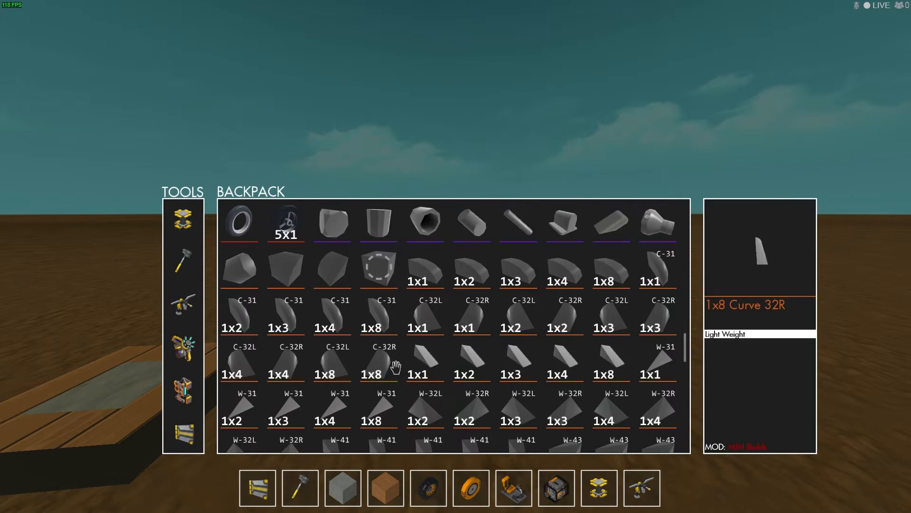
scroll(down, 3)
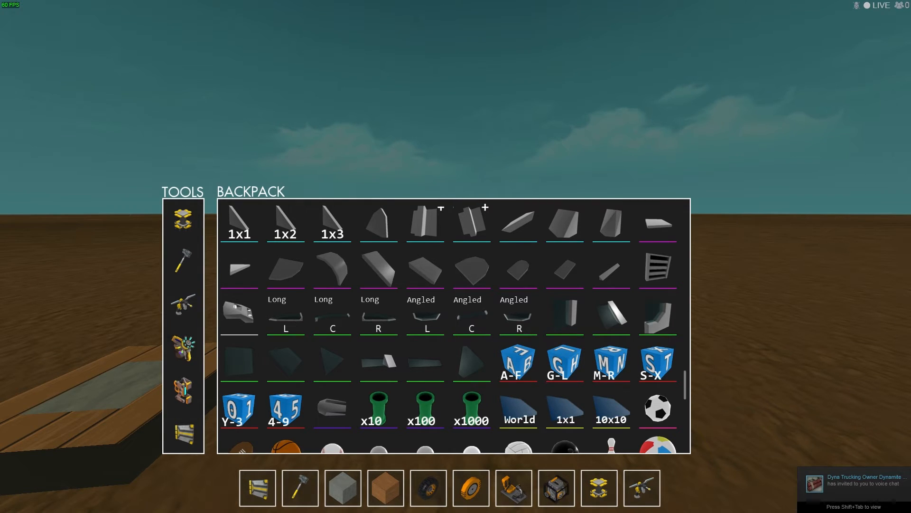
key(shift+tab)
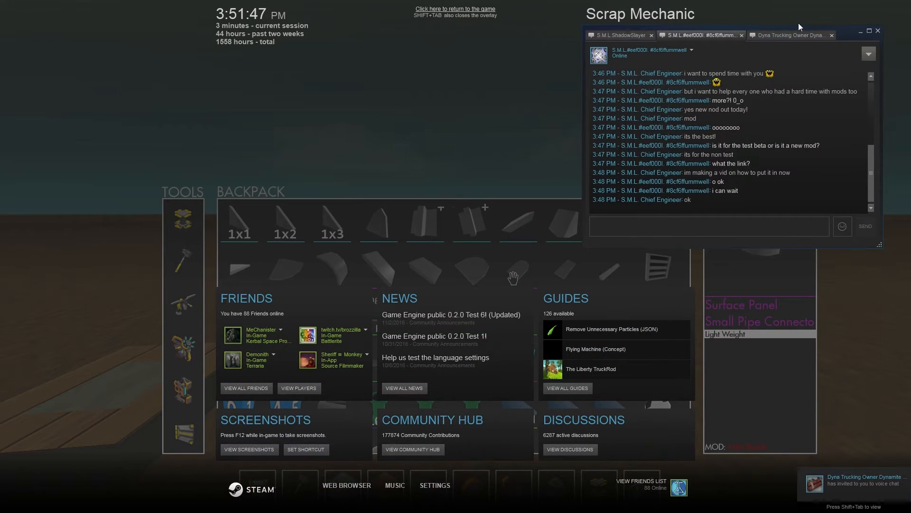
click(793, 34)
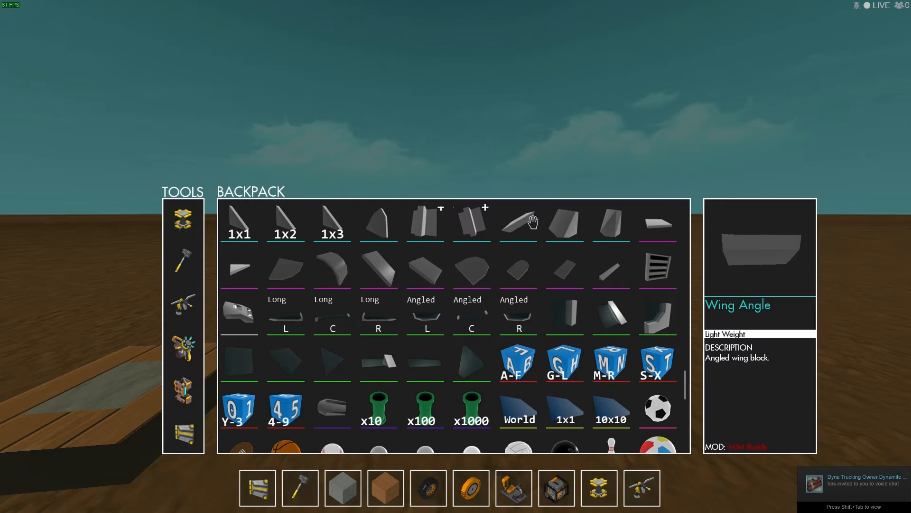
Scroll through the billiard balls, Grego glass wedges and suspensions, ending back at the first basic blocks.
scroll(down, 3)
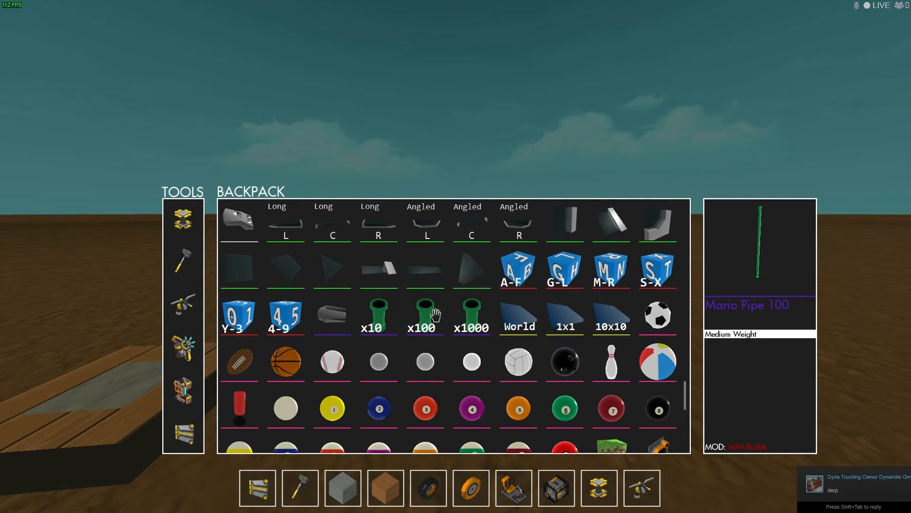
click(378, 315)
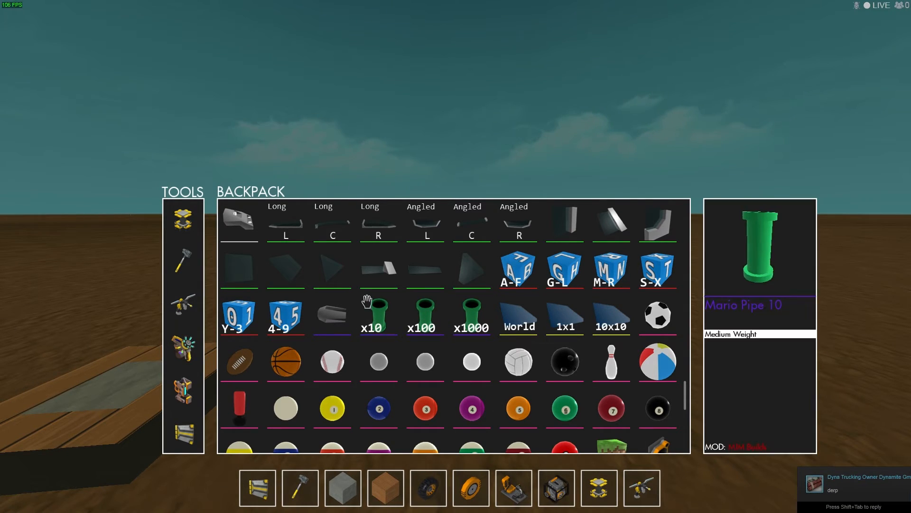
scroll(down, 3)
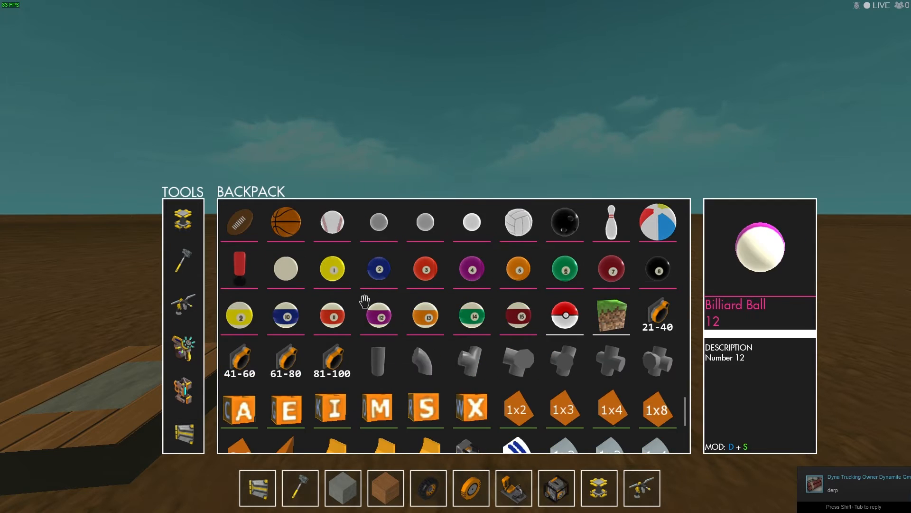
scroll(down, 3)
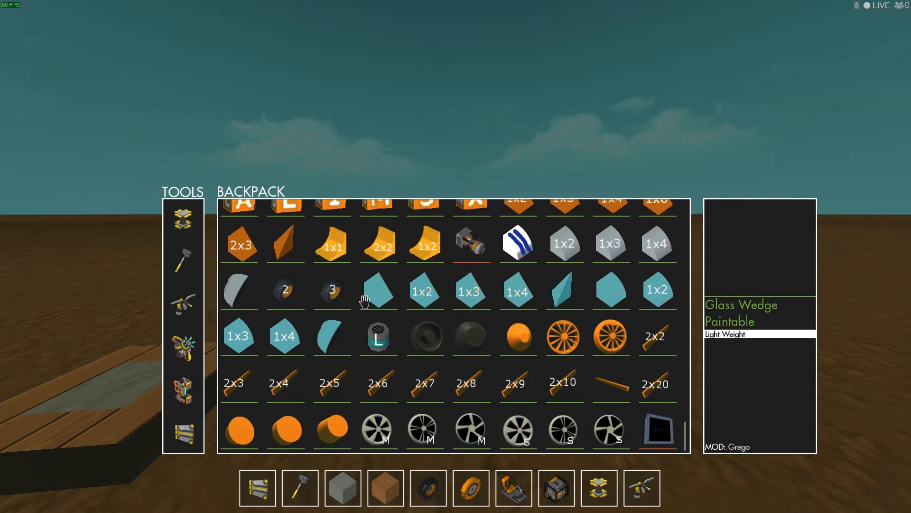
mouse_move(439, 381)
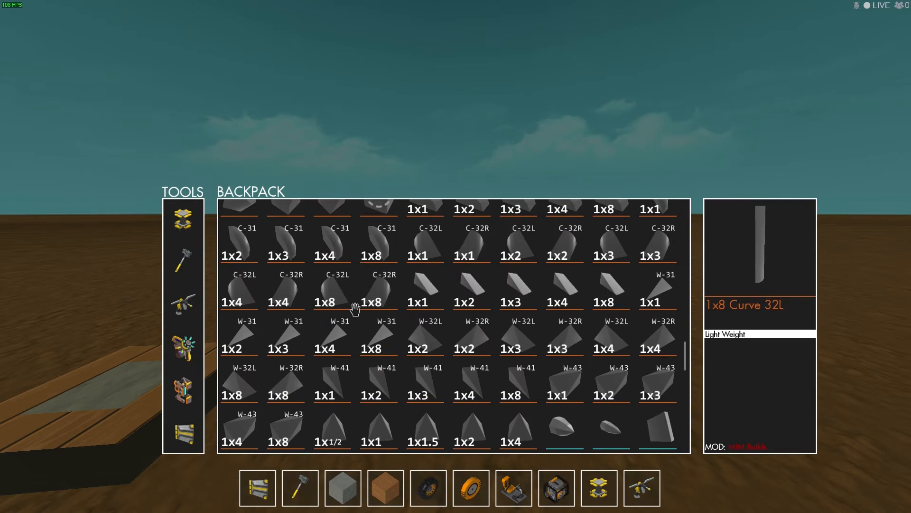
scroll(down, 3)
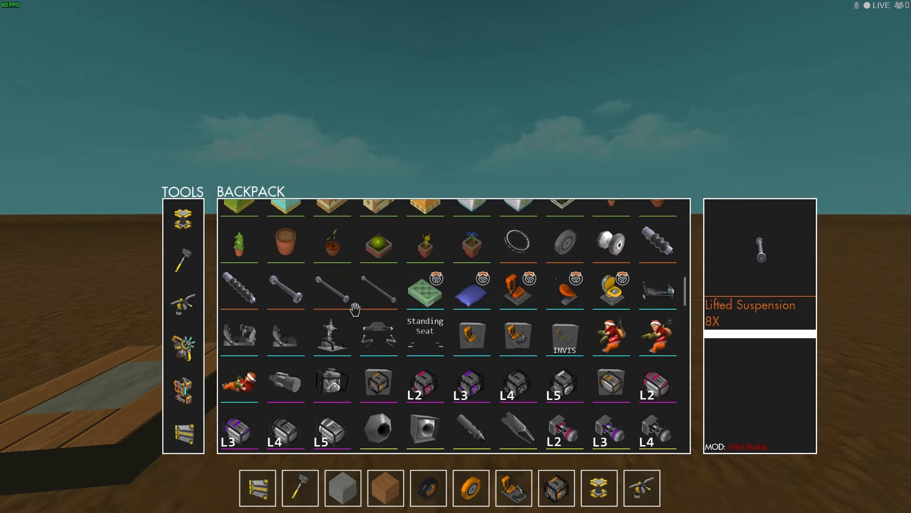
scroll(down, 3)
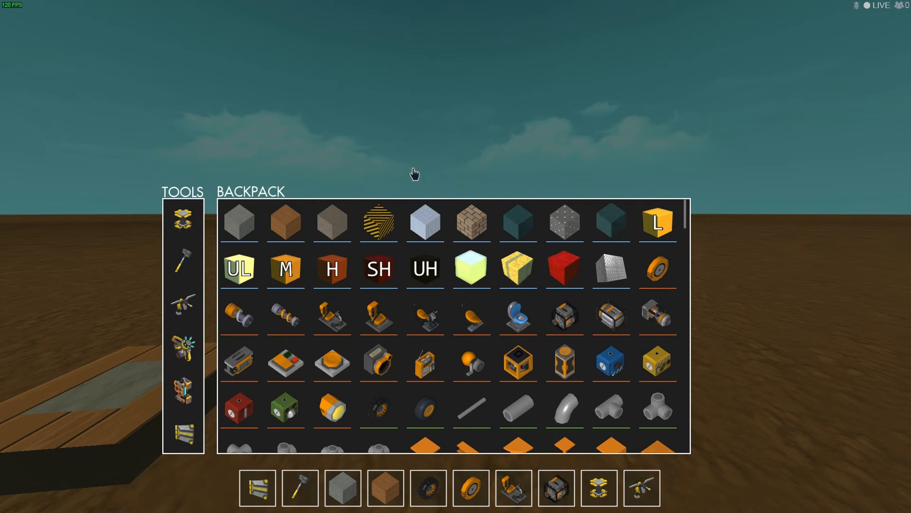
mouse_move(517, 360)
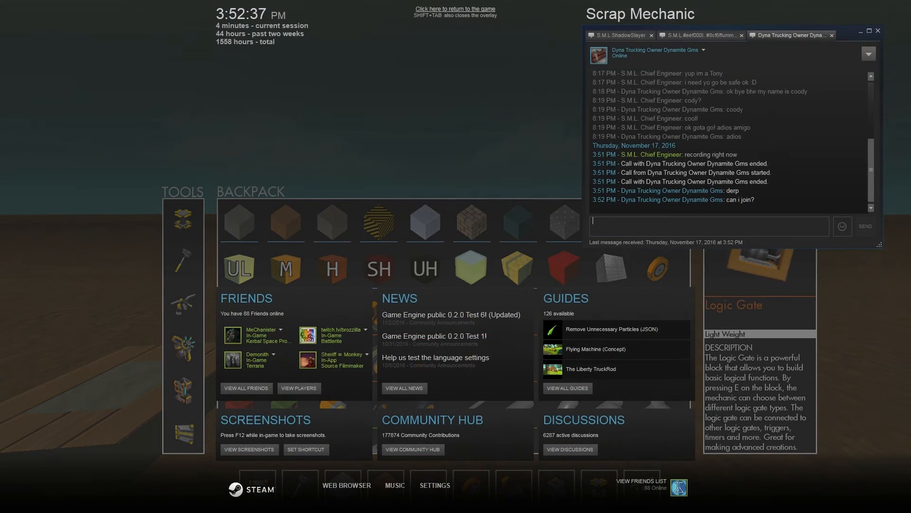
Send the chat reply 'are you mo' about new mods and close the Steam overlay to return to the game.
text(are you mo)
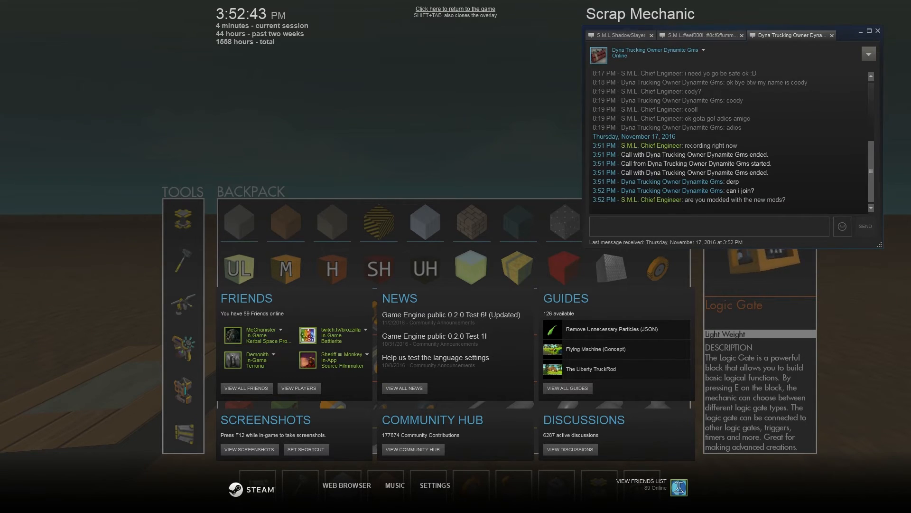
click(456, 8)
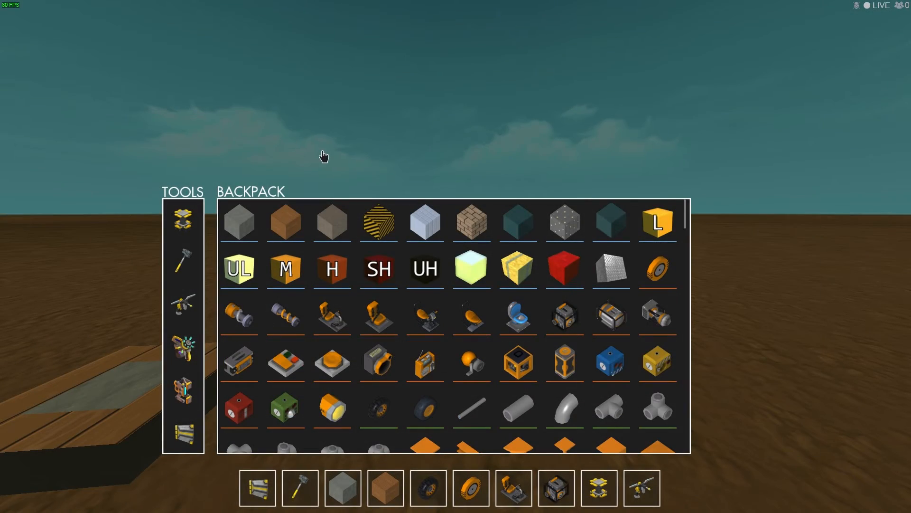